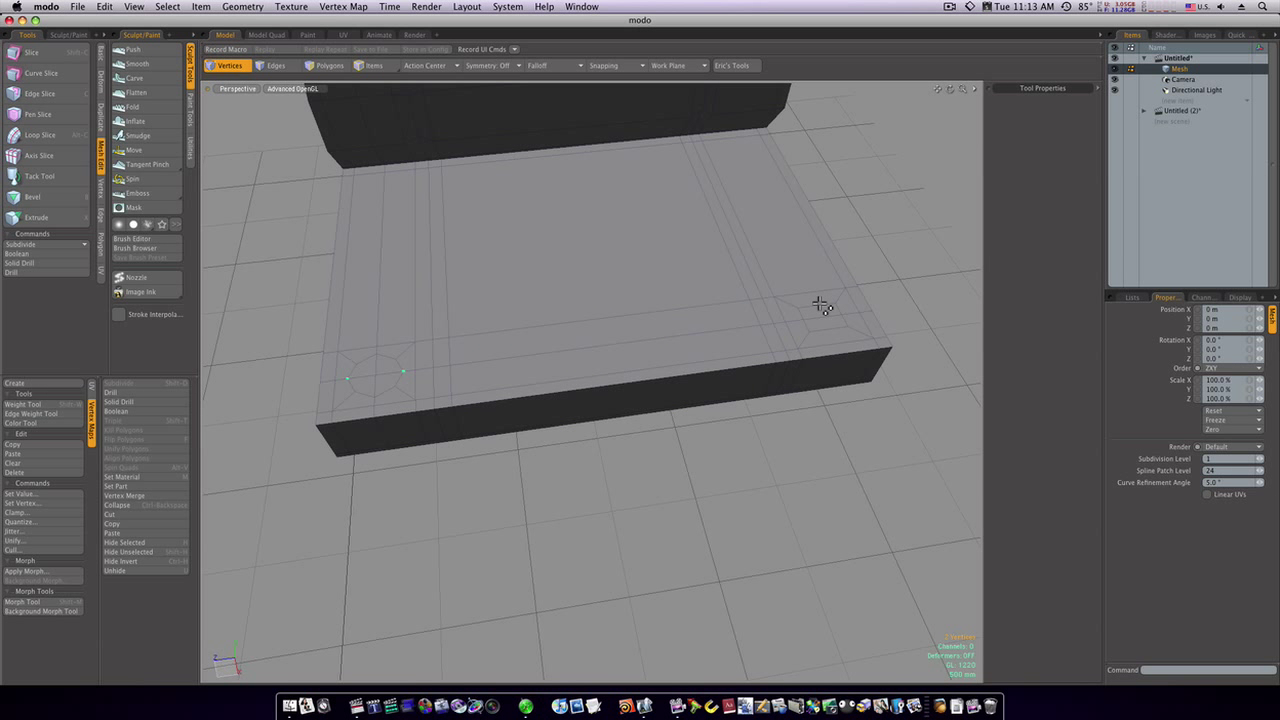
- Select the vertices around the plate's corner patch and scale them into a rounder shape
{"action": "left_click", "coordinate": [276, 68]}
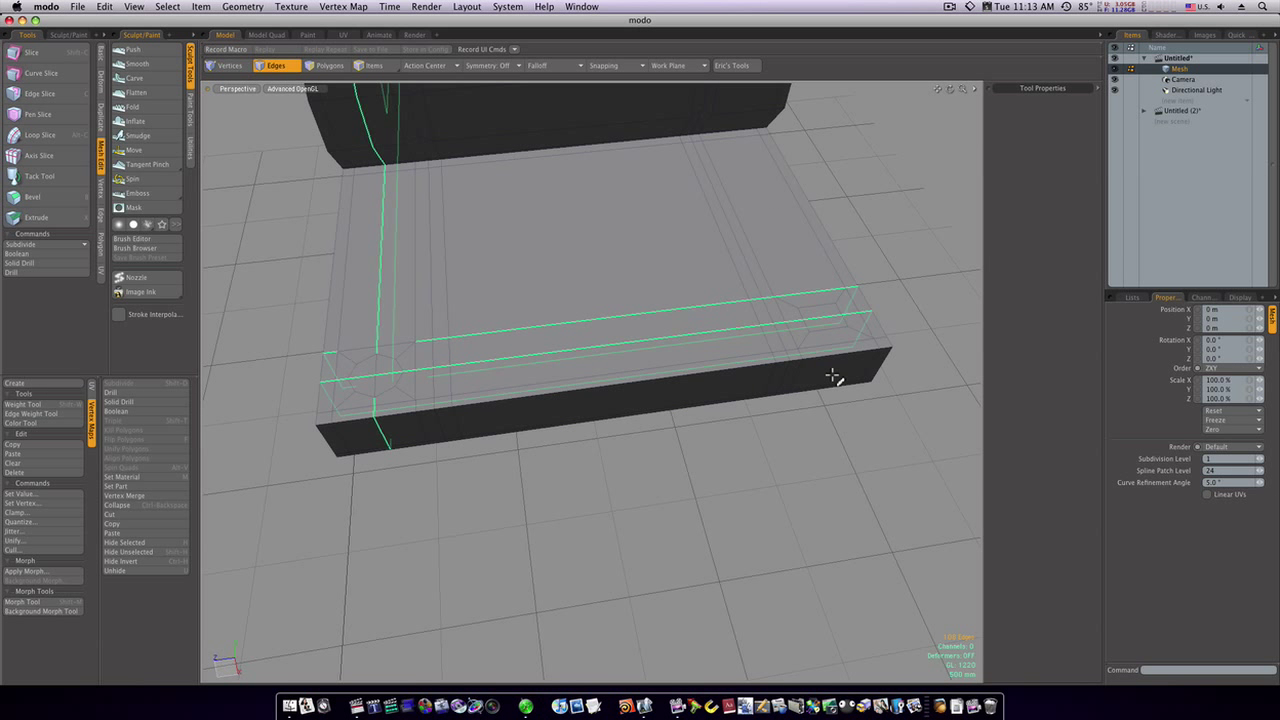
{"action": "left_click", "coordinate": [320, 66]}
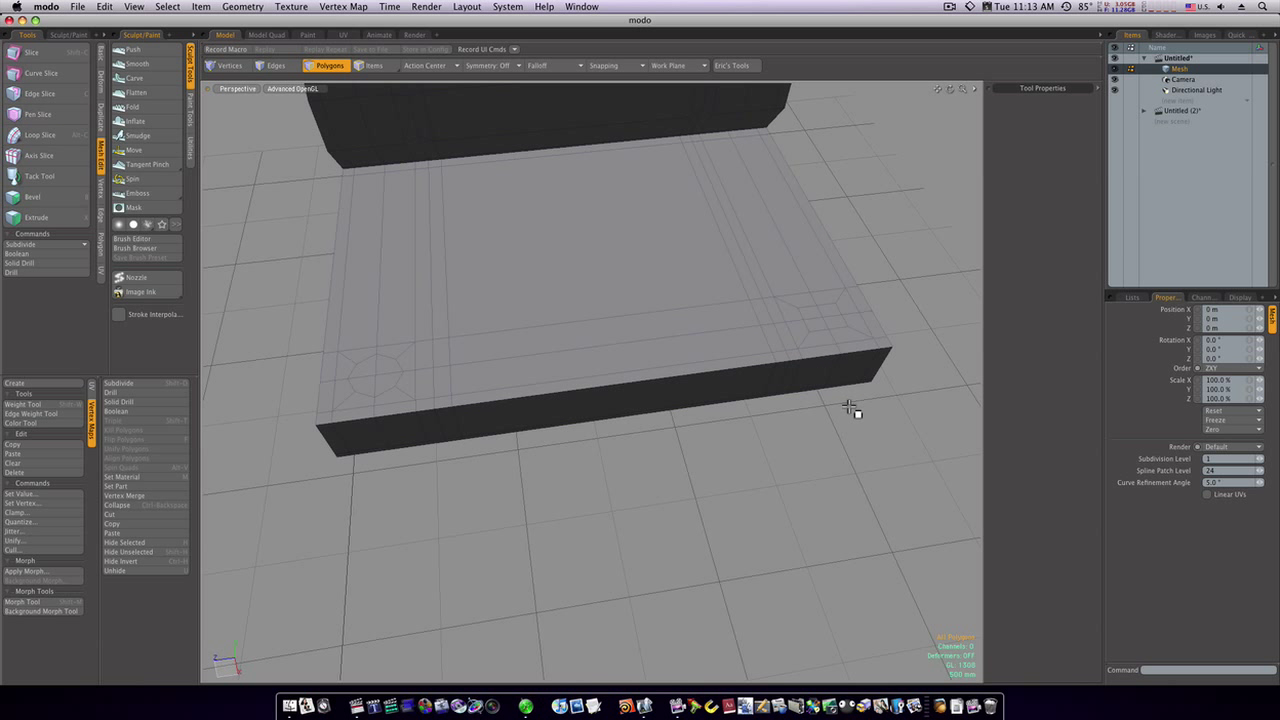
{"action": "left_click", "coordinate": [230, 68]}
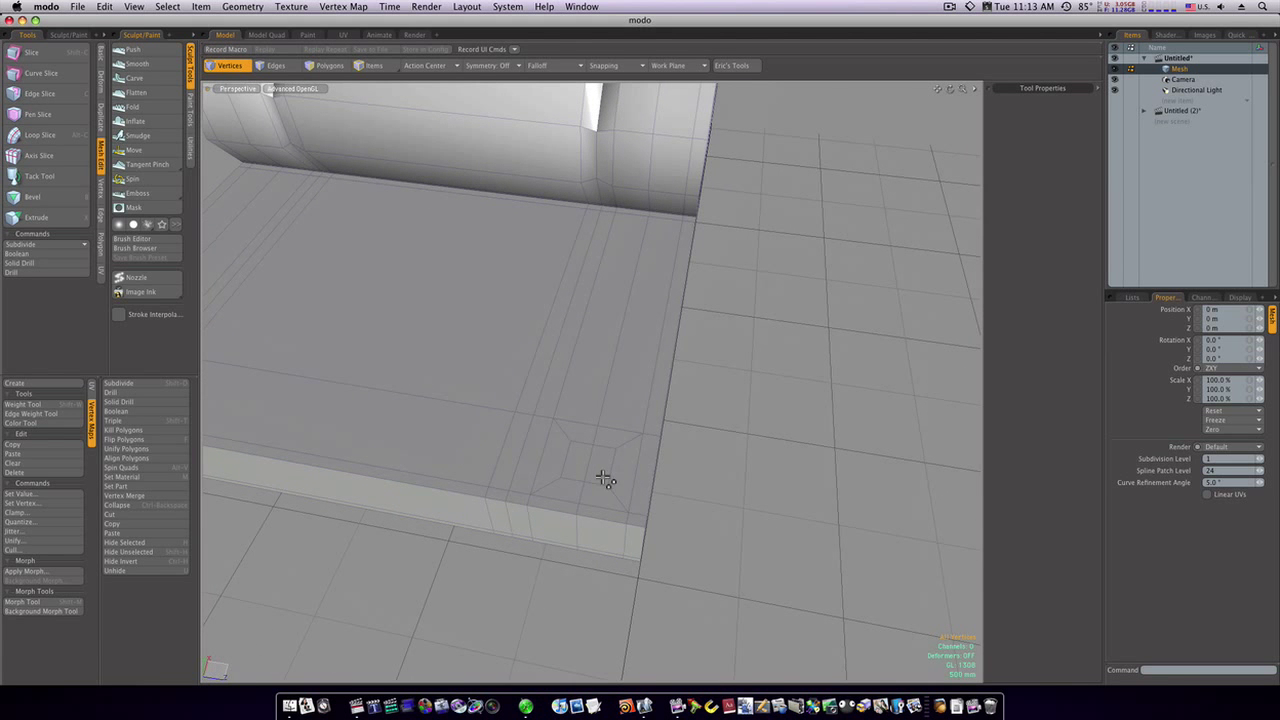
{"action": "left_click", "coordinate": [324, 64]}
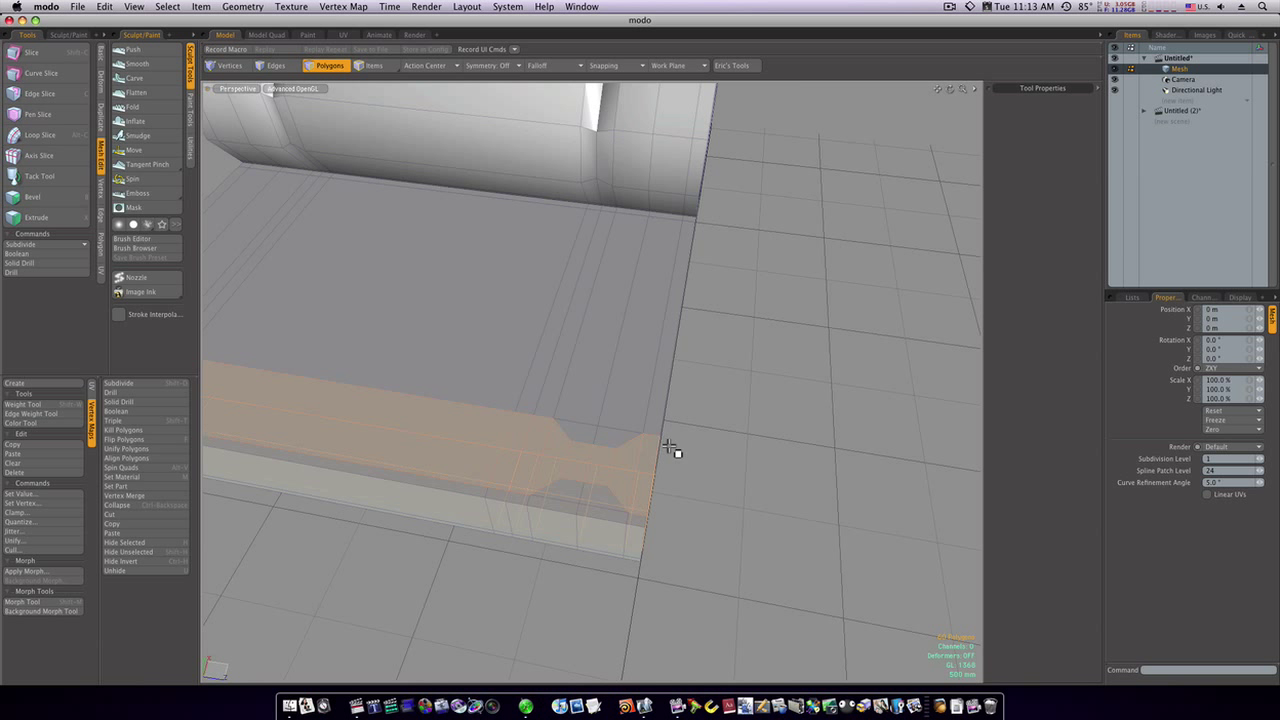
{"action": "left_click", "coordinate": [228, 66]}
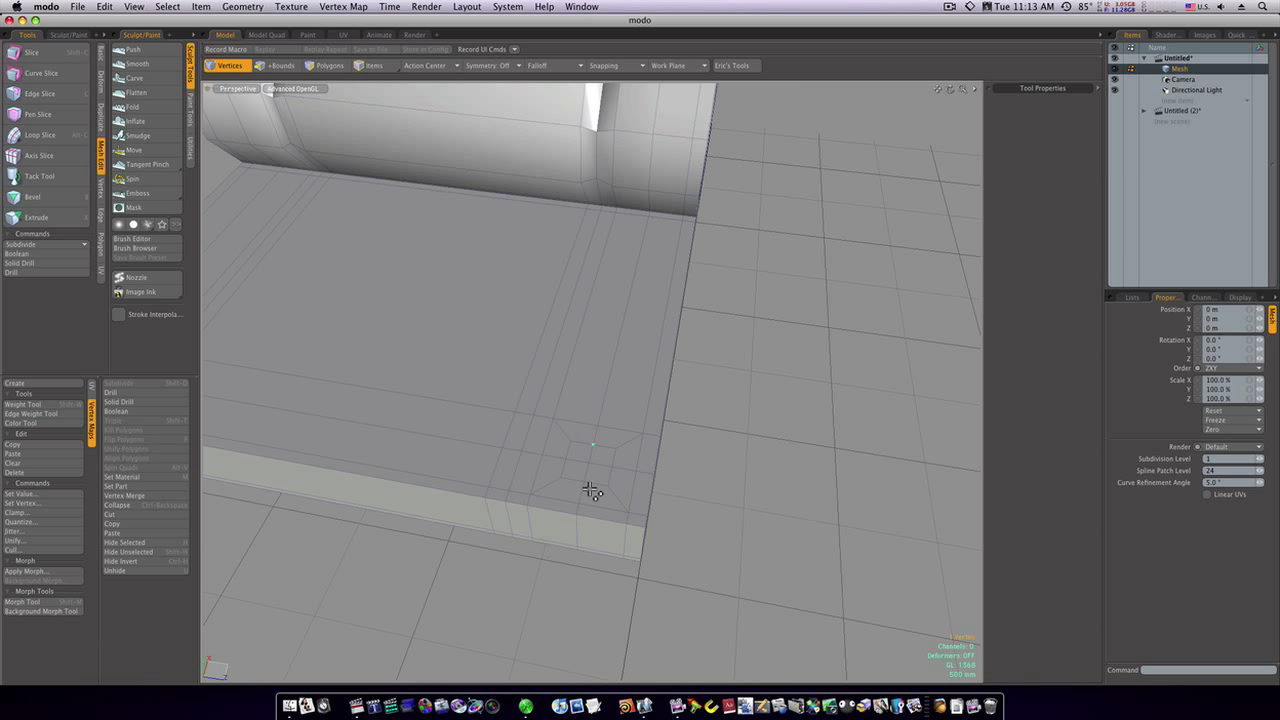
{"action": "left_click_drag", "start_coordinate": [590, 490], "coordinate": [772, 518]}
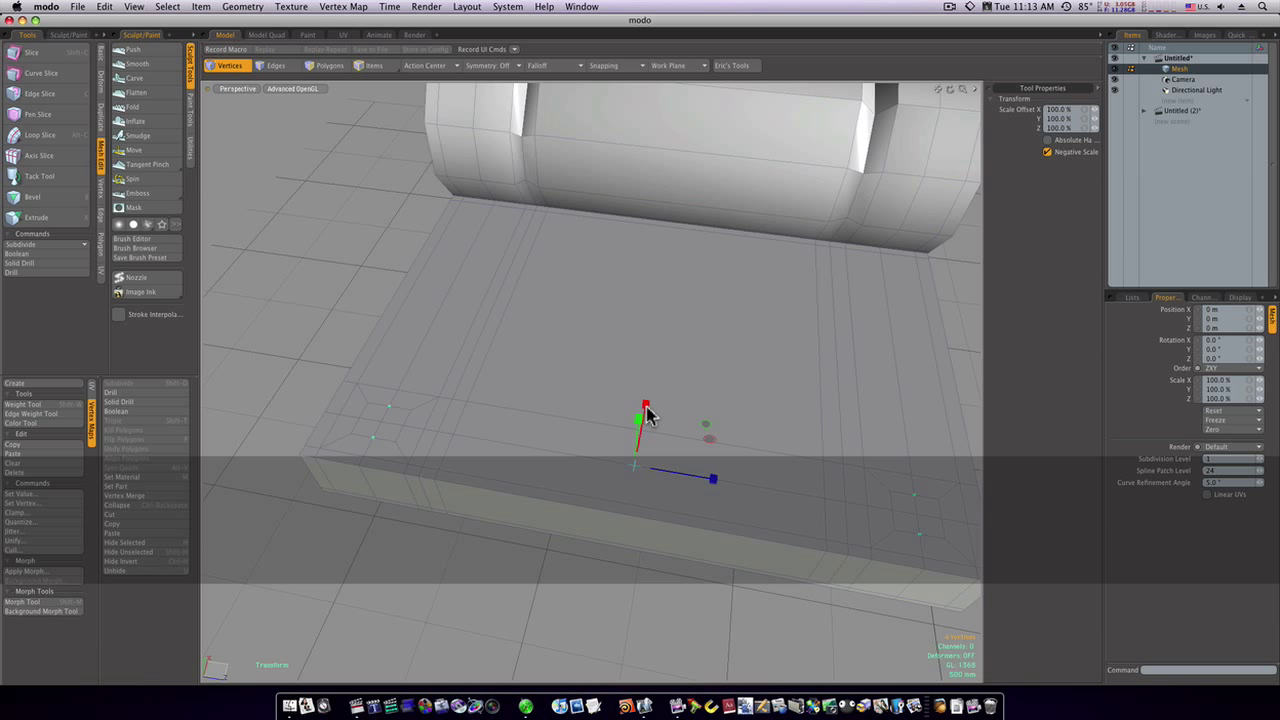
{"action": "left_click_drag", "start_coordinate": [638, 414], "coordinate": [638, 384]}
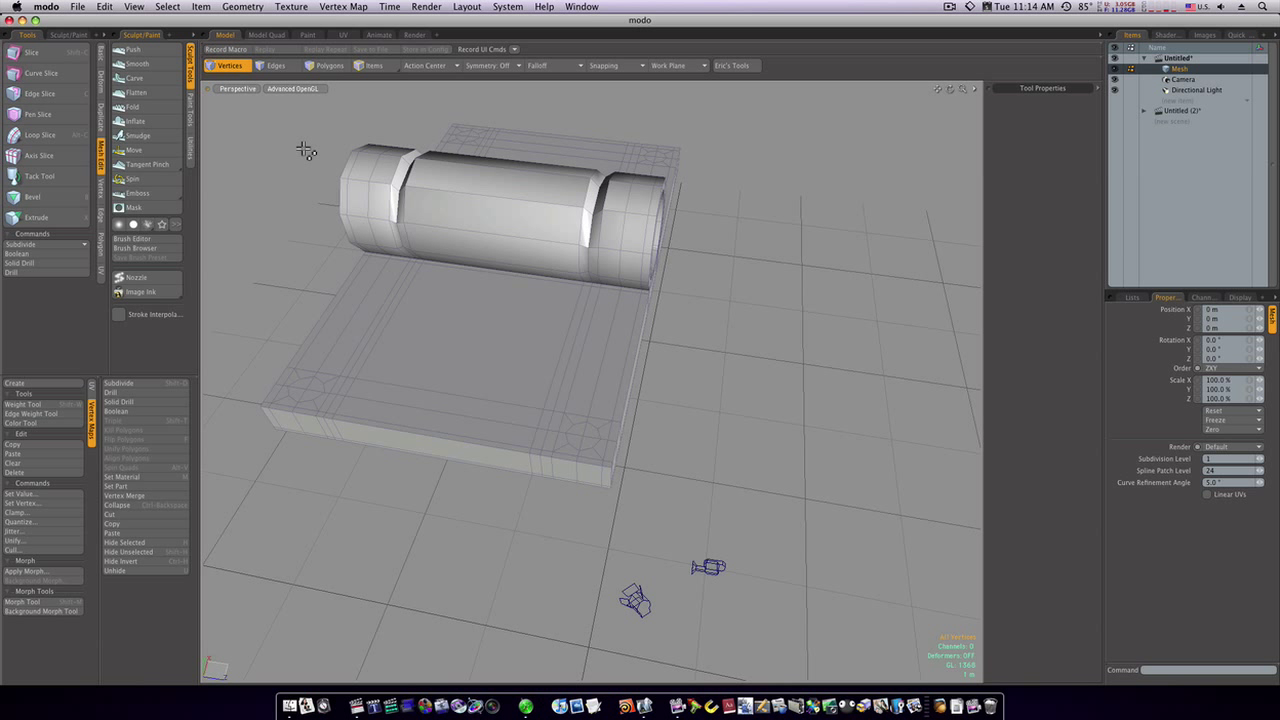
- Select the round corner patches as polygons and extrude them up into short octagonal bolt heads
{"action": "left_click", "coordinate": [330, 64]}
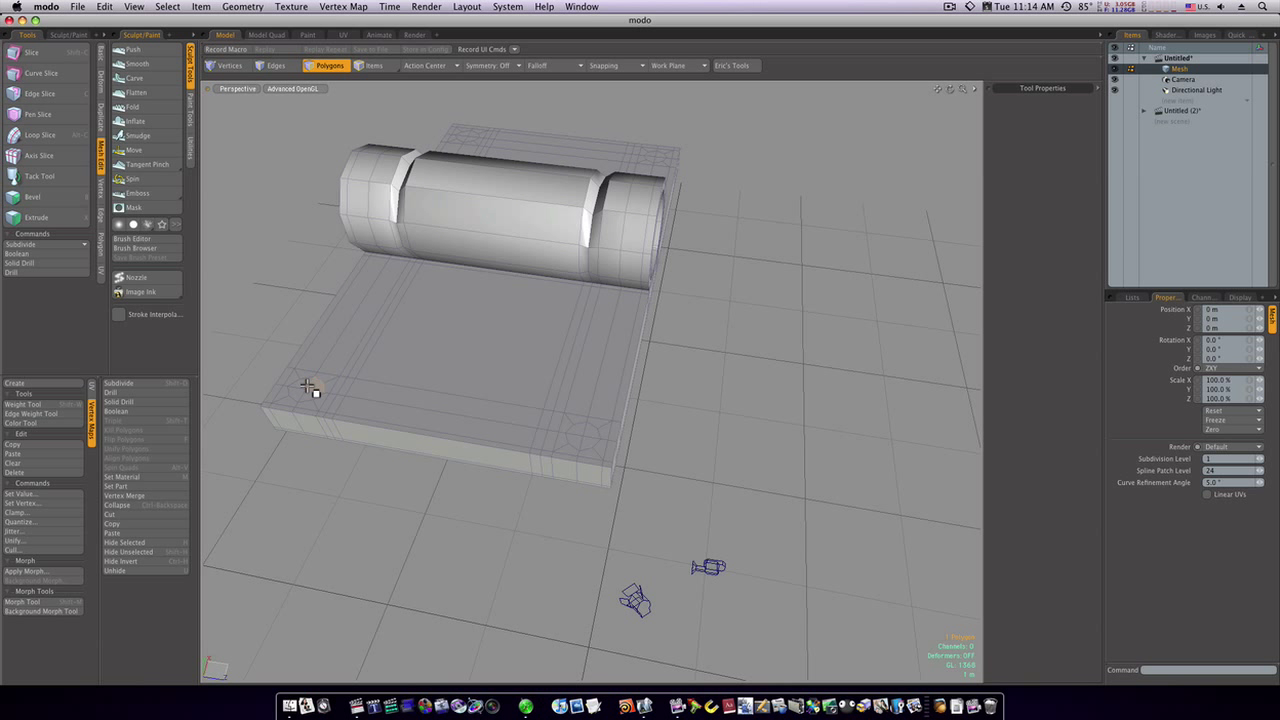
{"action": "left_click", "coordinate": [304, 392]}
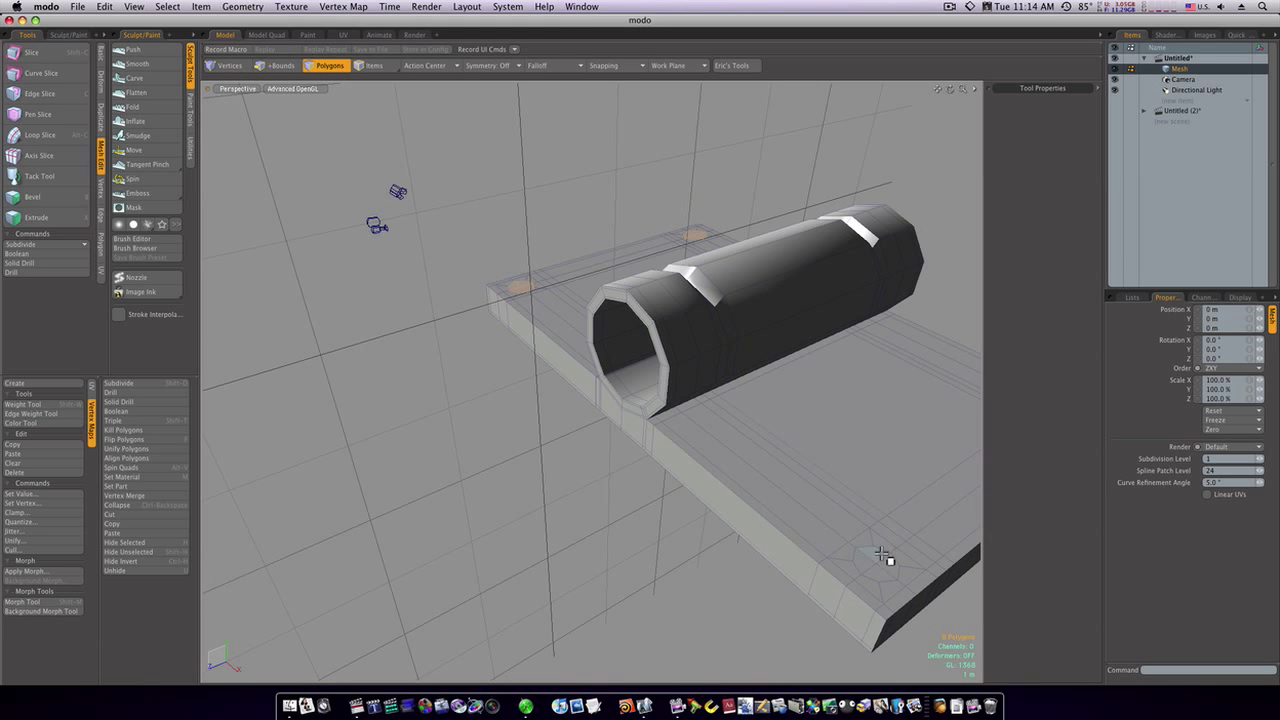
{"action": "left_click_drag", "start_coordinate": [880, 556], "coordinate": [838, 536]}
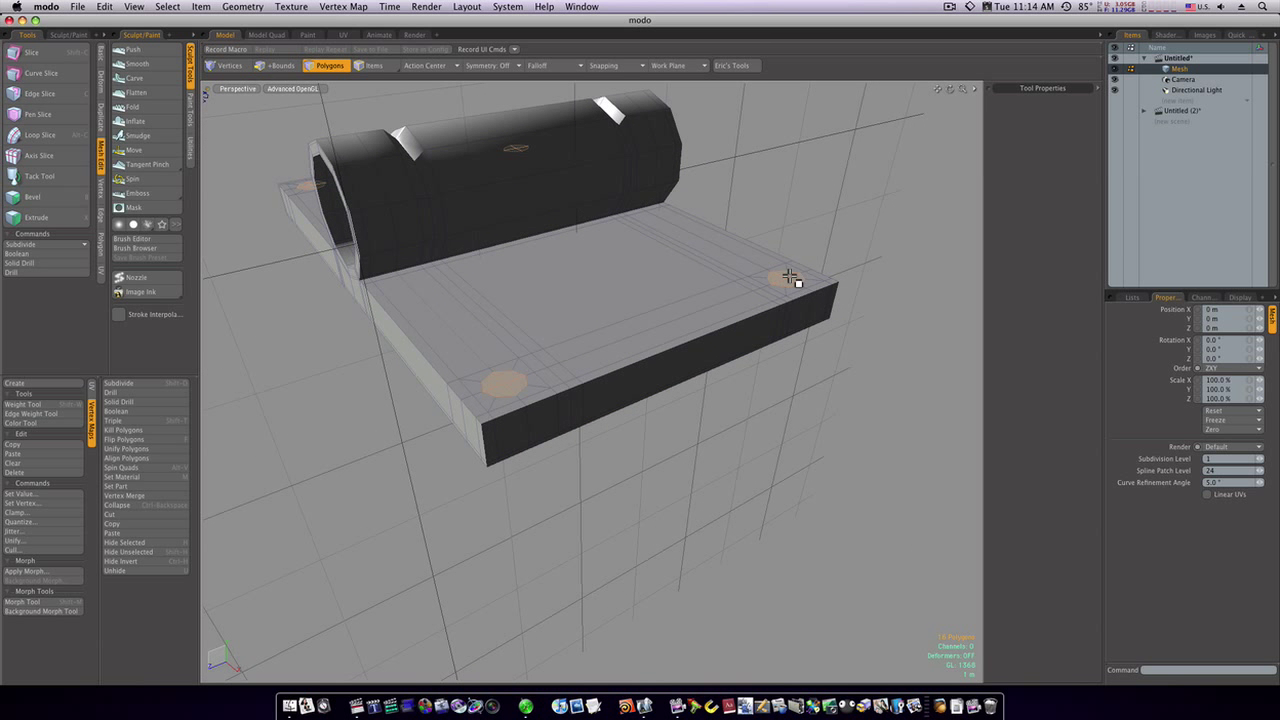
{"action": "left_click", "coordinate": [36, 218]}
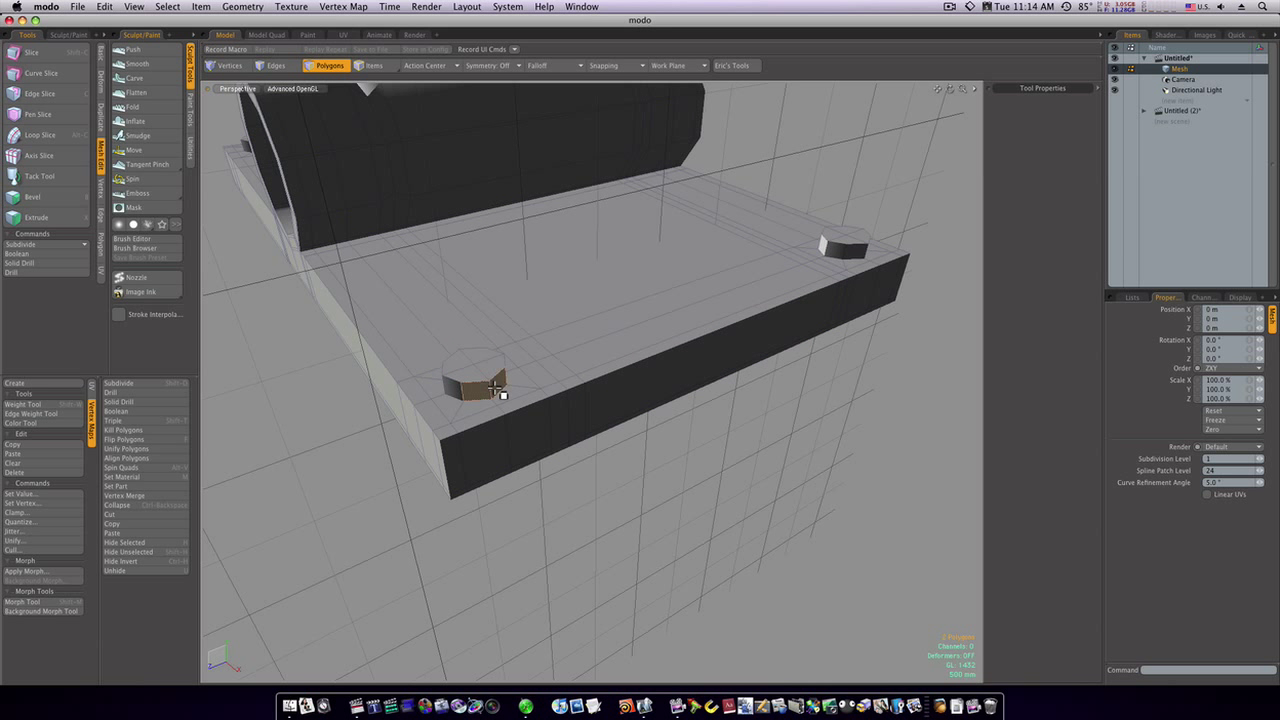
{"action": "left_click", "coordinate": [38, 136]}
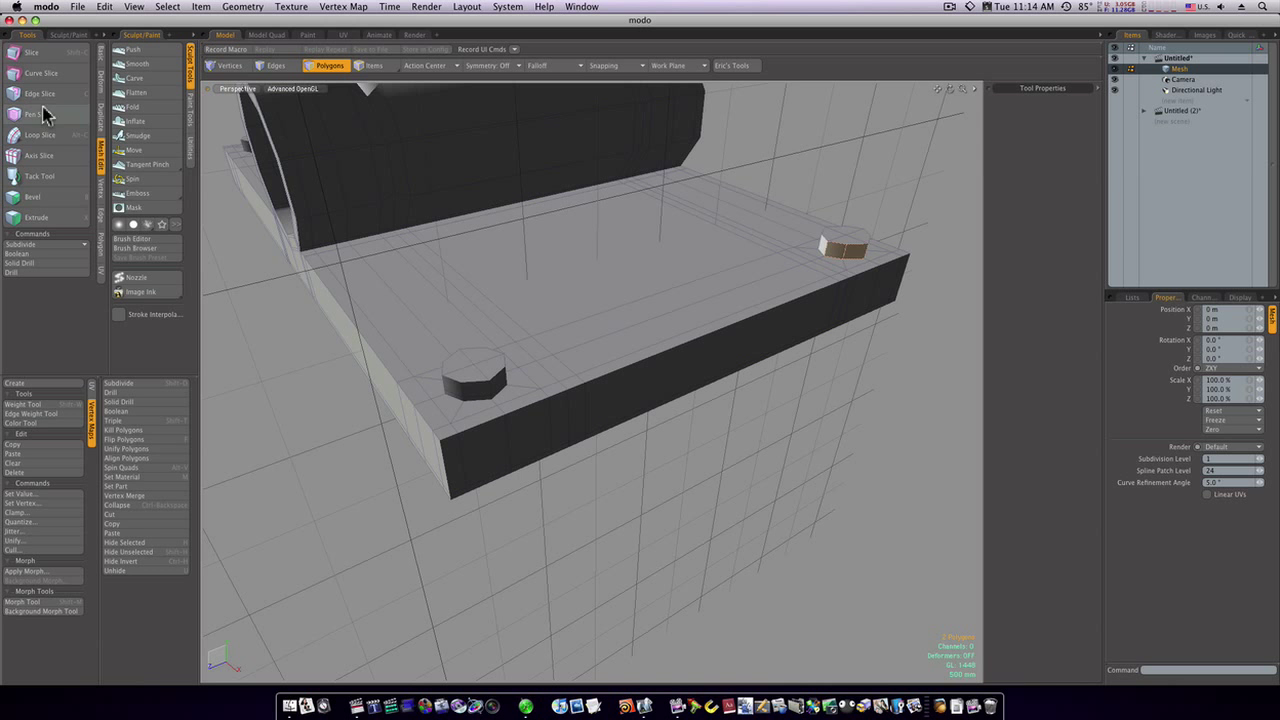
- Insert a new edge loop around the plate's rim with Loop Slice, then drop the tool
{"action": "left_click", "coordinate": [40, 136]}
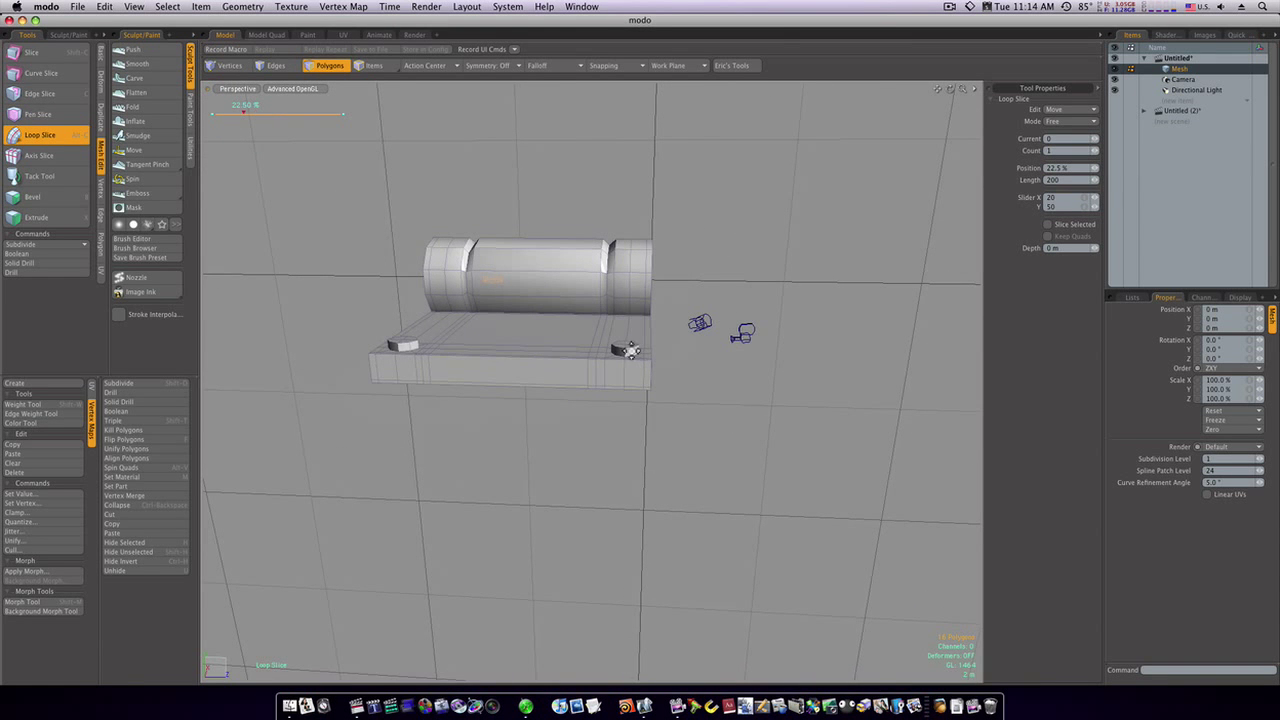
{"action": "left_click", "coordinate": [40, 136]}
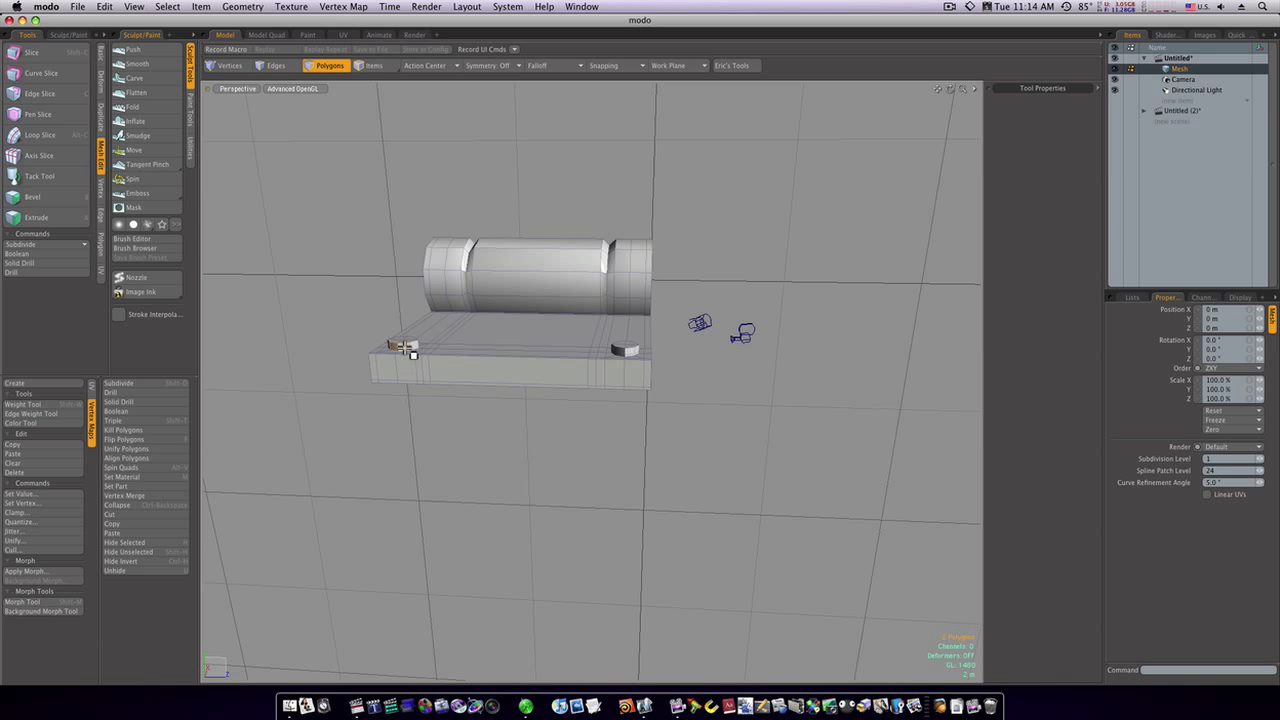
{"action": "left_click", "coordinate": [40, 136]}
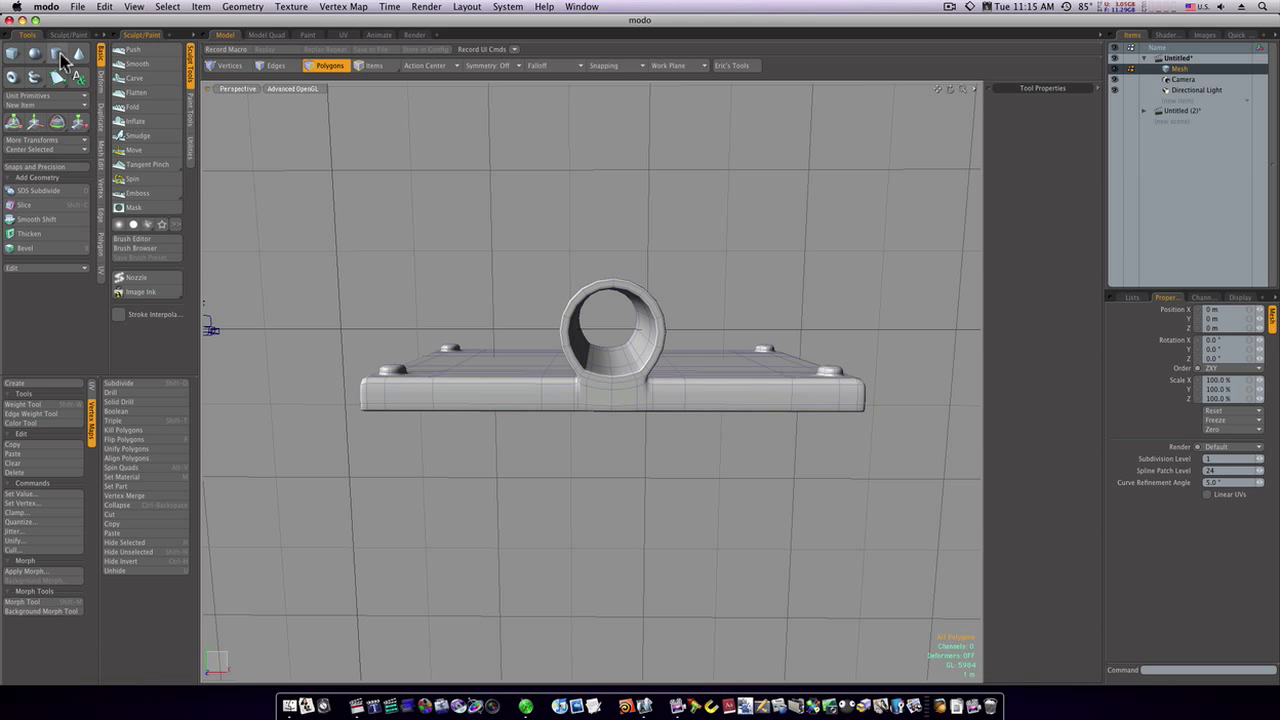
- Cap the open end of the central pin with a filled face
{"action": "left_click", "coordinate": [52, 56]}
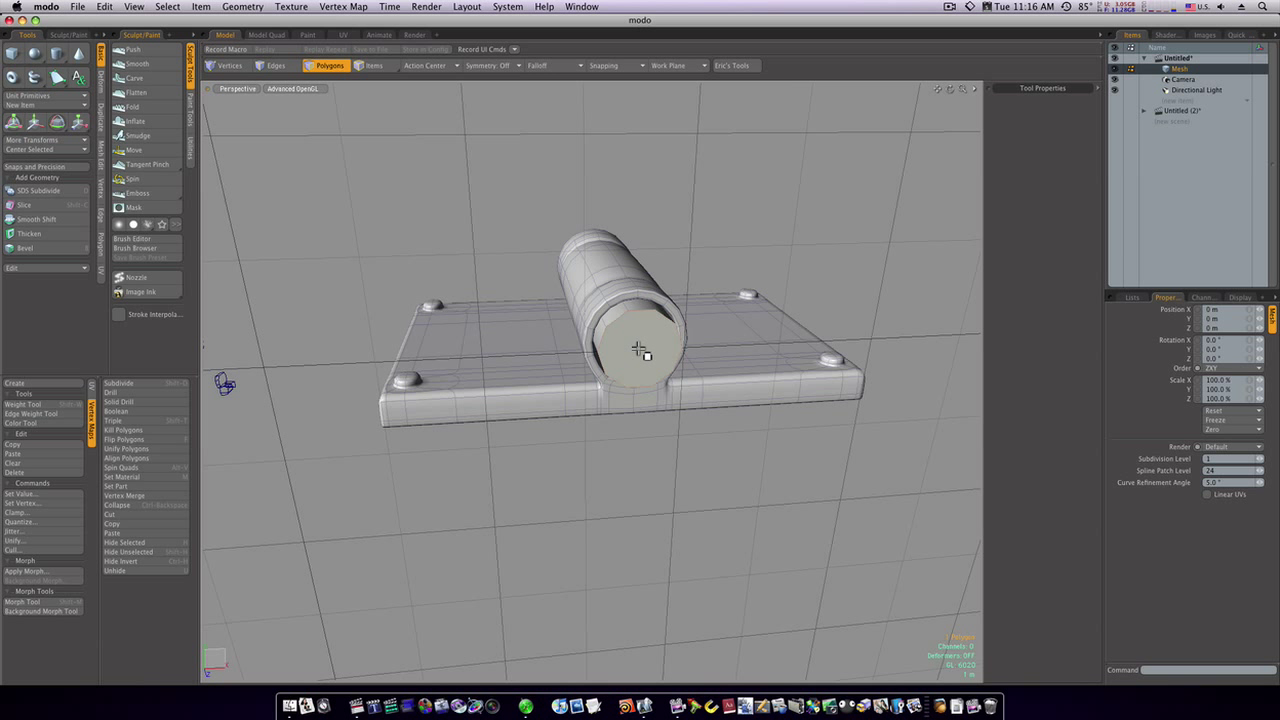
- Bevel the pin's end face outward into a narrower stepped end section
{"action": "left_click", "coordinate": [36, 248]}
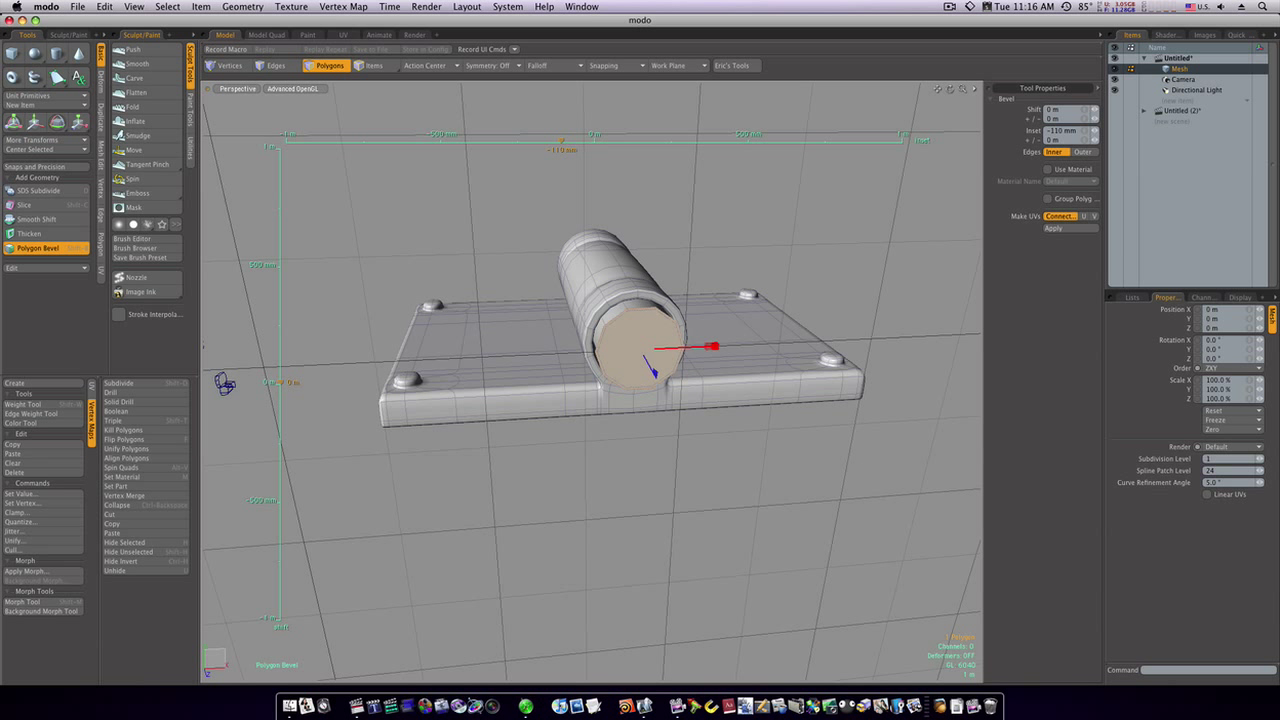
{"action": "left_click_drag", "start_coordinate": [710, 348], "coordinate": [736, 350]}
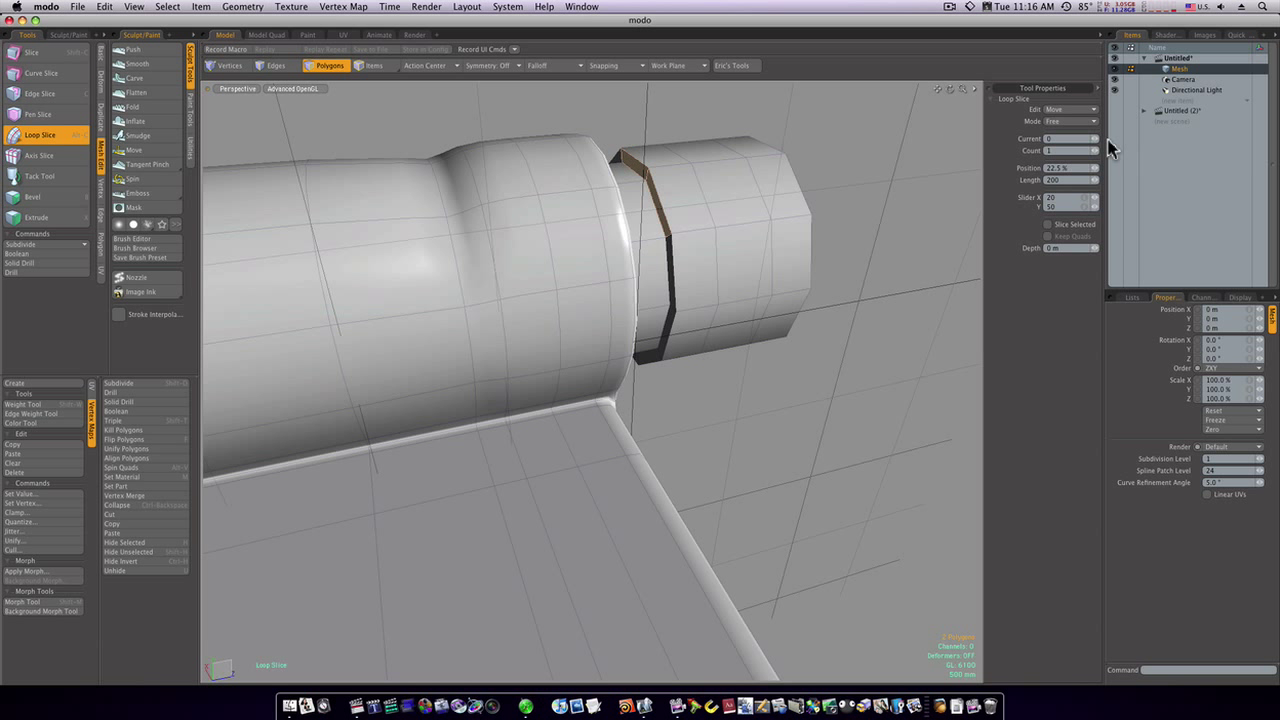
- Slice symmetric edge loops across the pin's end section to sharpen the step
{"action": "left_click", "coordinate": [1076, 122]}
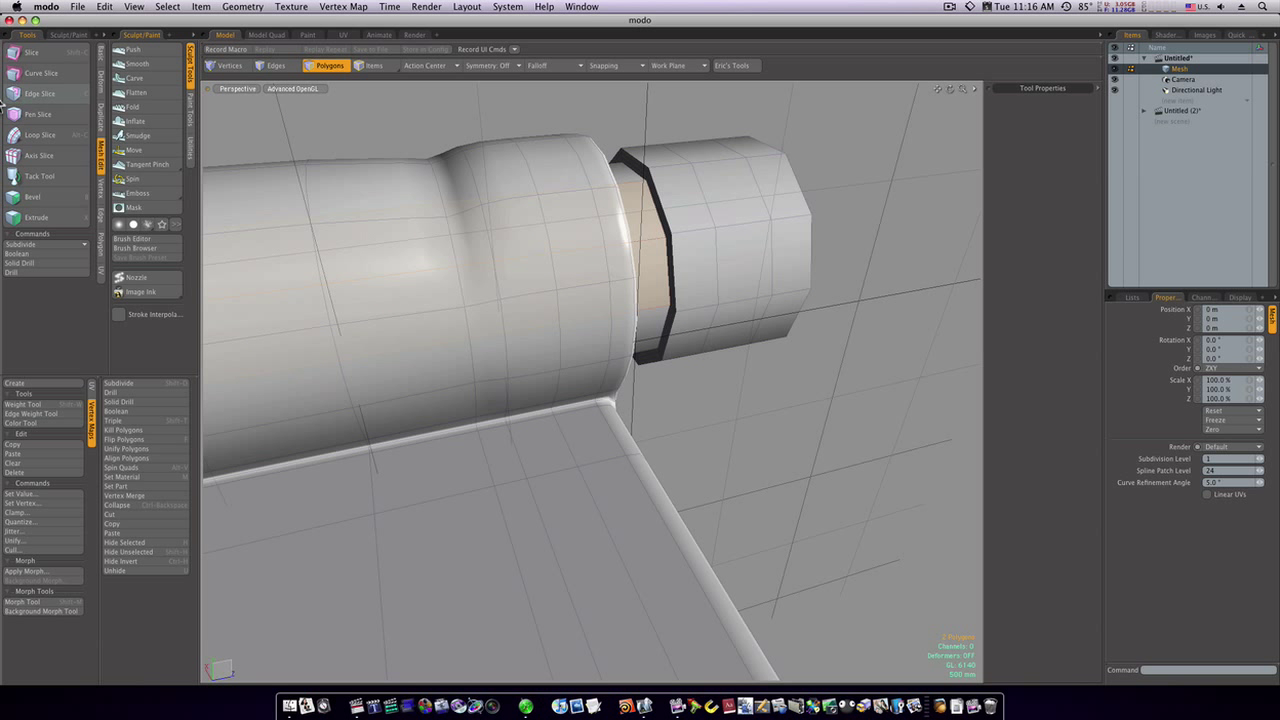
{"action": "left_click", "coordinate": [40, 136]}
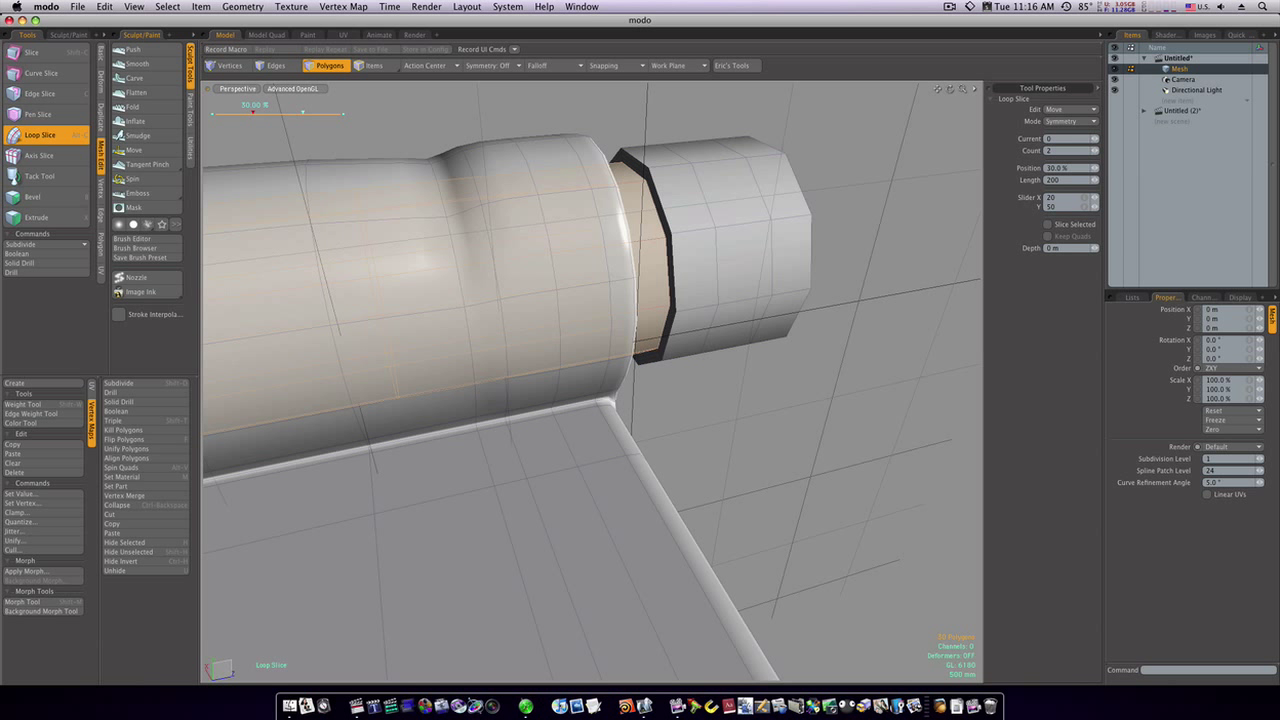
{"action": "left_click_drag", "start_coordinate": [252, 112], "coordinate": [212, 112]}
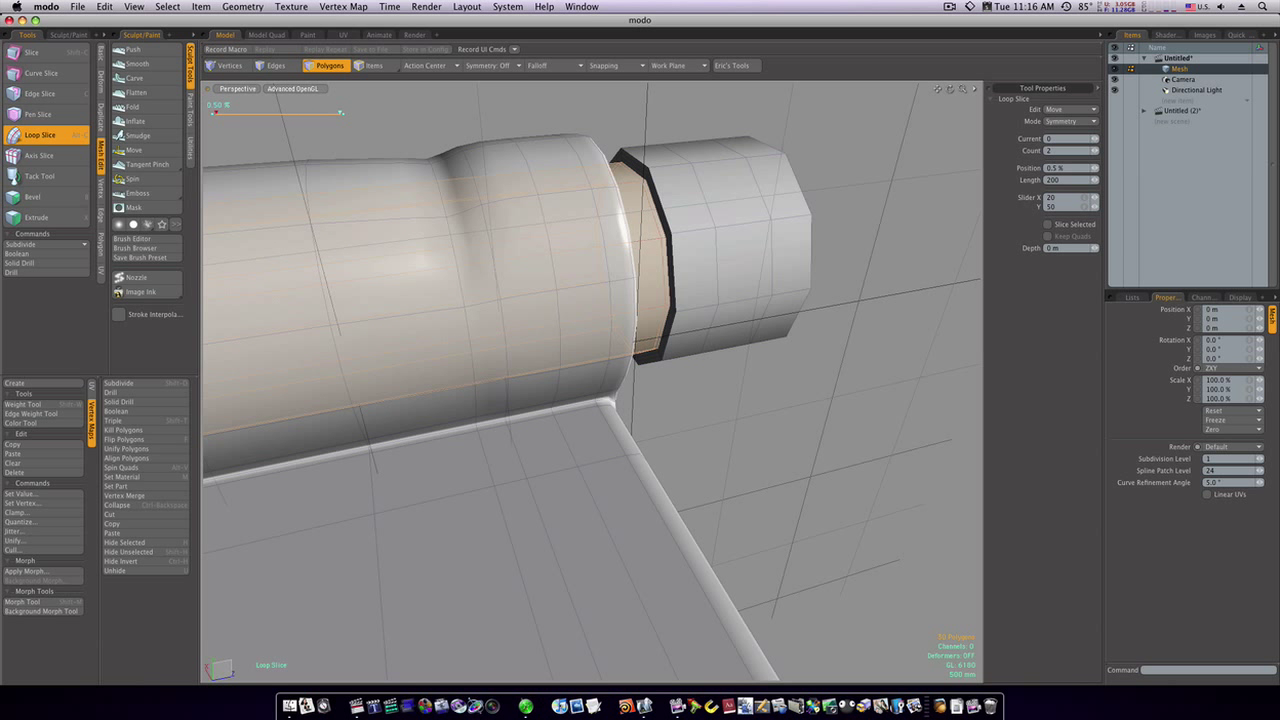
{"action": "mouse_move", "coordinate": [768, 396]}
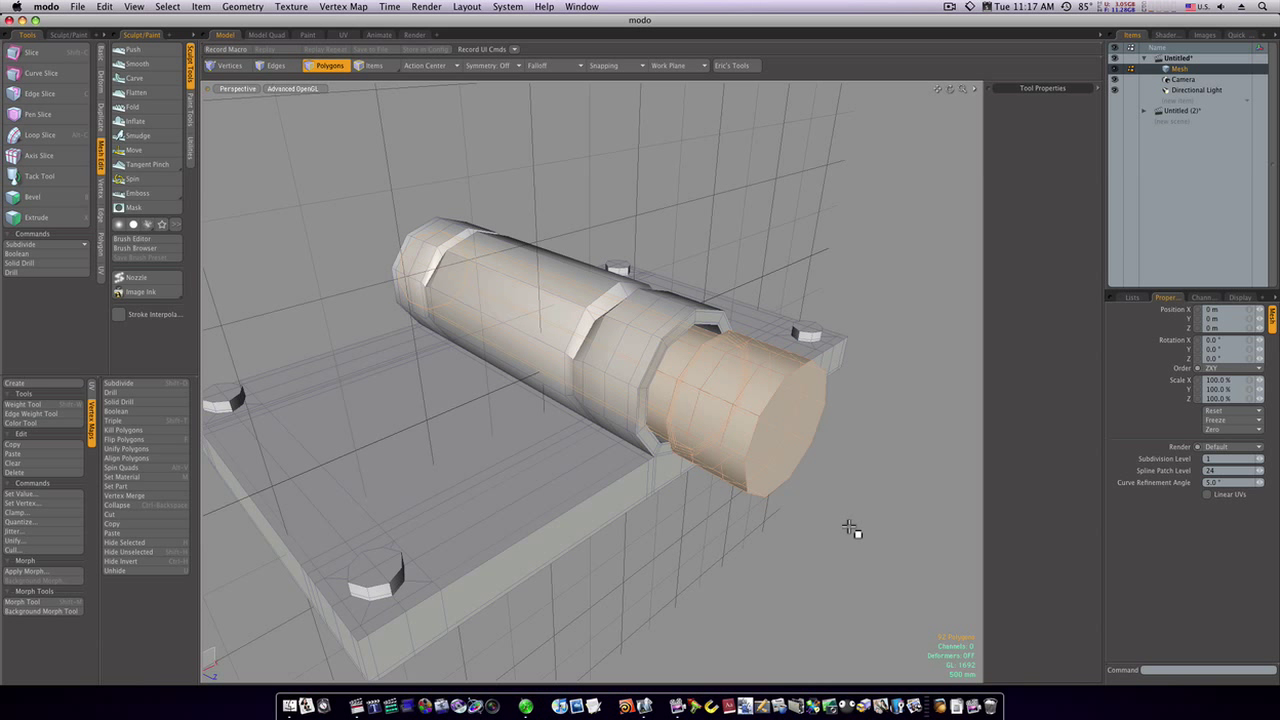
- Preview the hinge with subdivision smoothing and tweak the pin's end section shape
{"action": "key", "text": "w"}
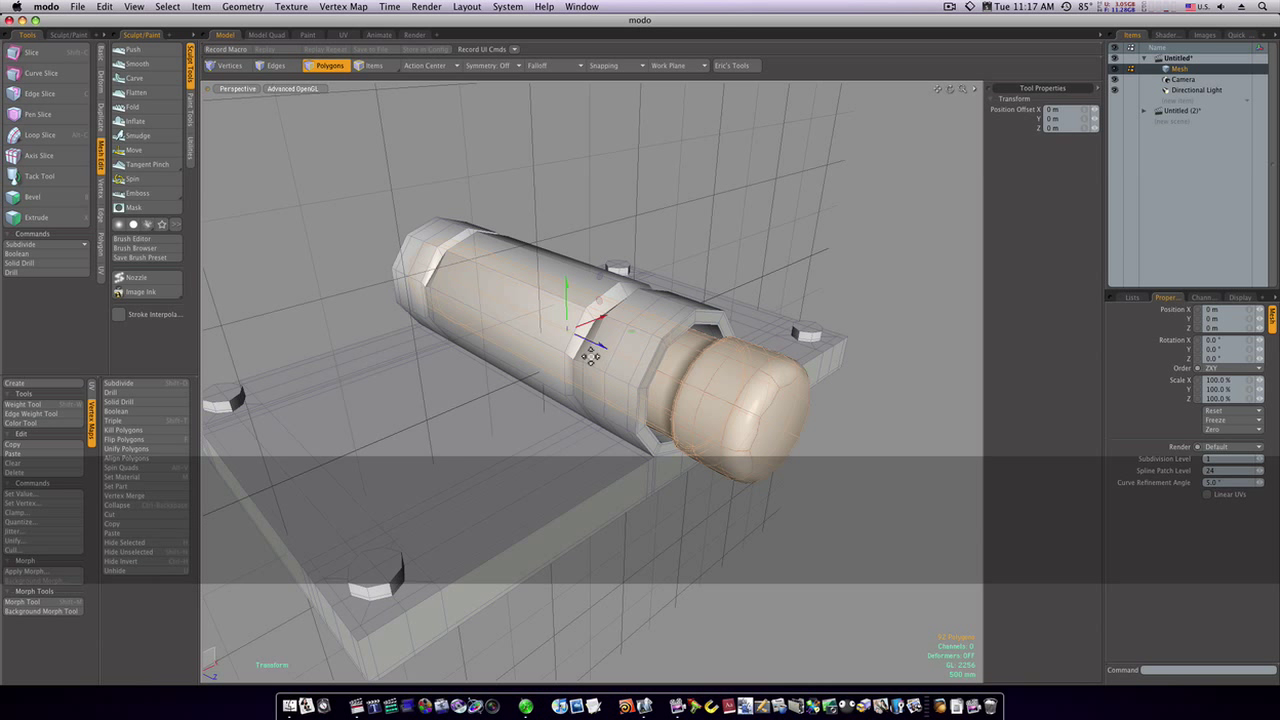
{"action": "left_click_drag", "start_coordinate": [600, 344], "coordinate": [560, 336]}
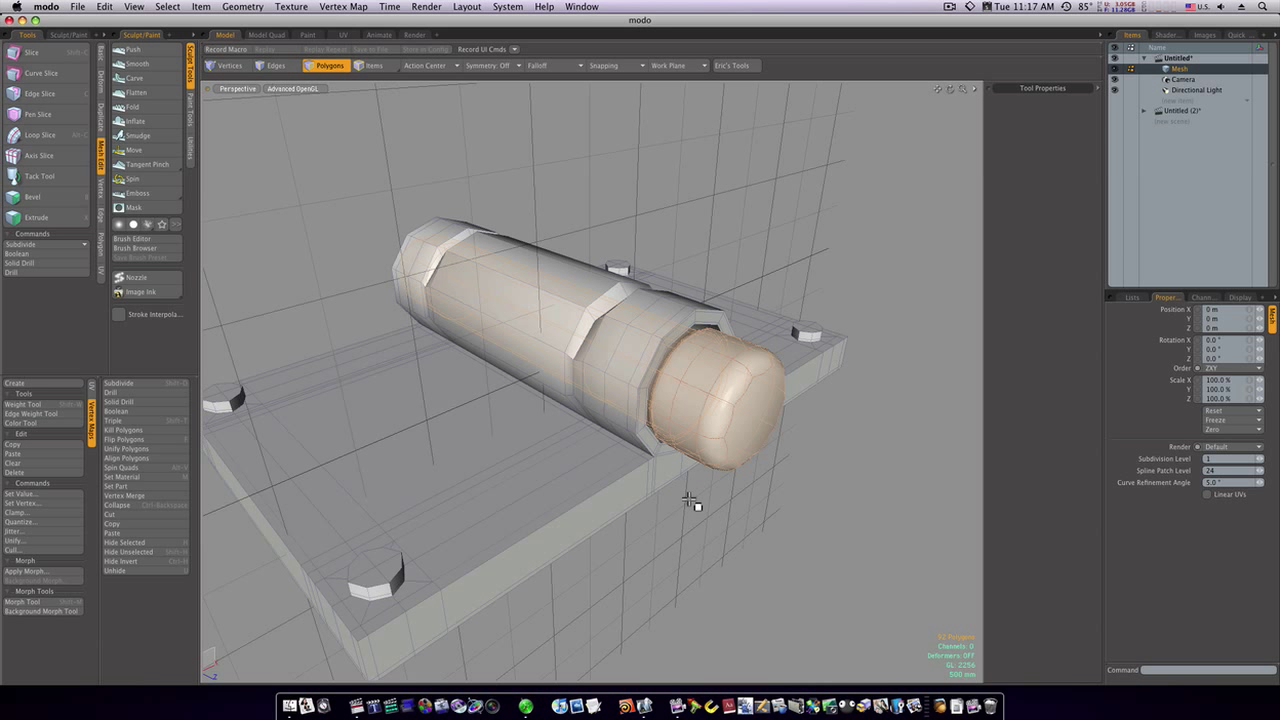
{"action": "left_click", "coordinate": [228, 66]}
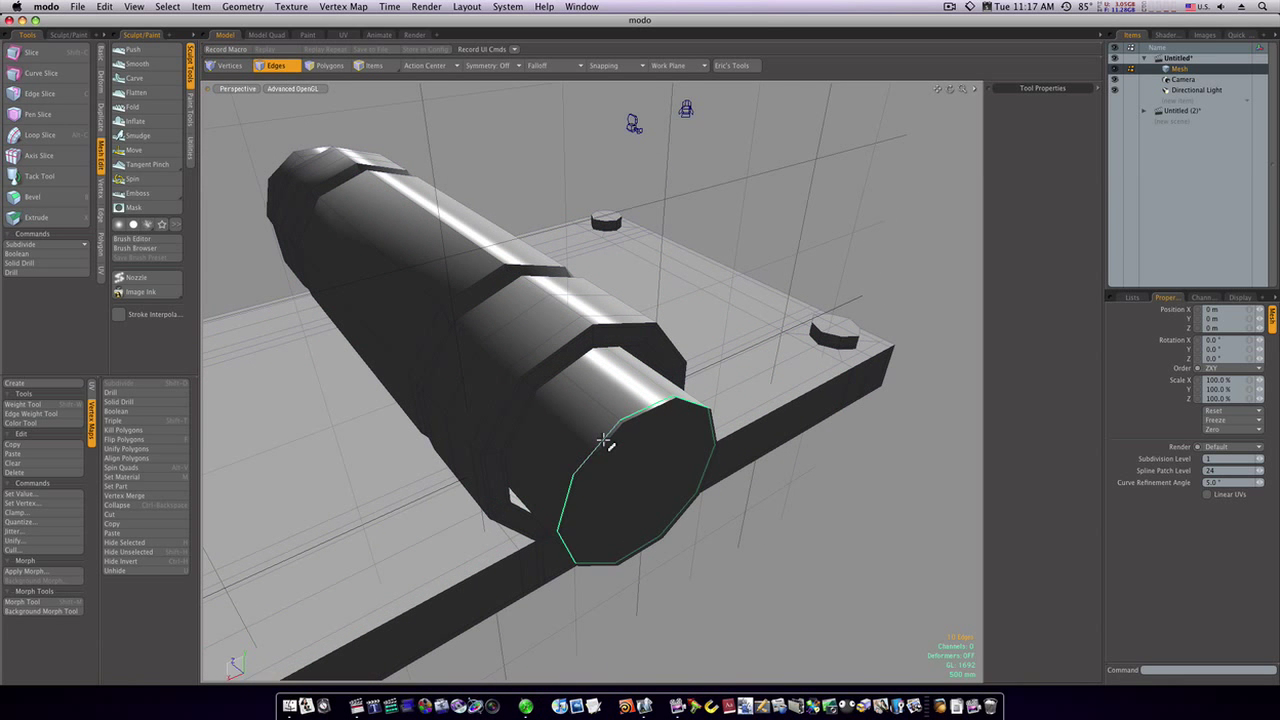
- Inset the pin's end face inward with a bevel to form its own cap
{"action": "left_click", "coordinate": [328, 64]}
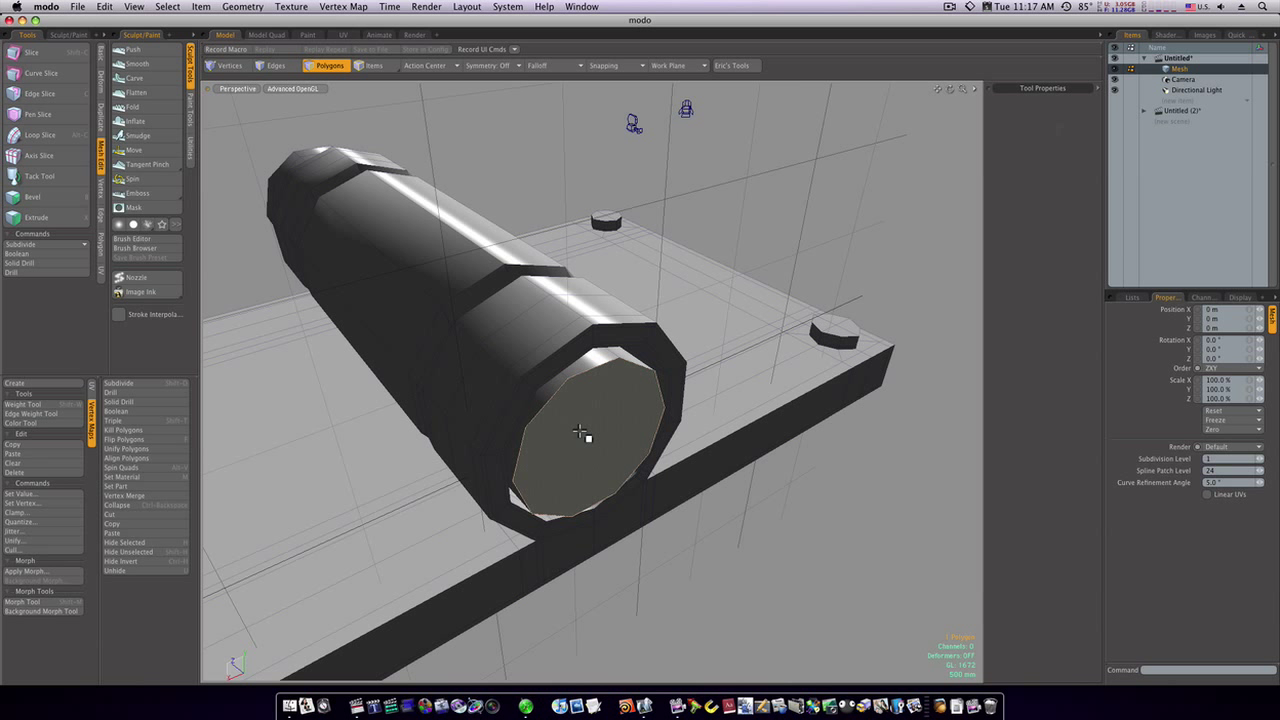
{"action": "left_click", "coordinate": [32, 176]}
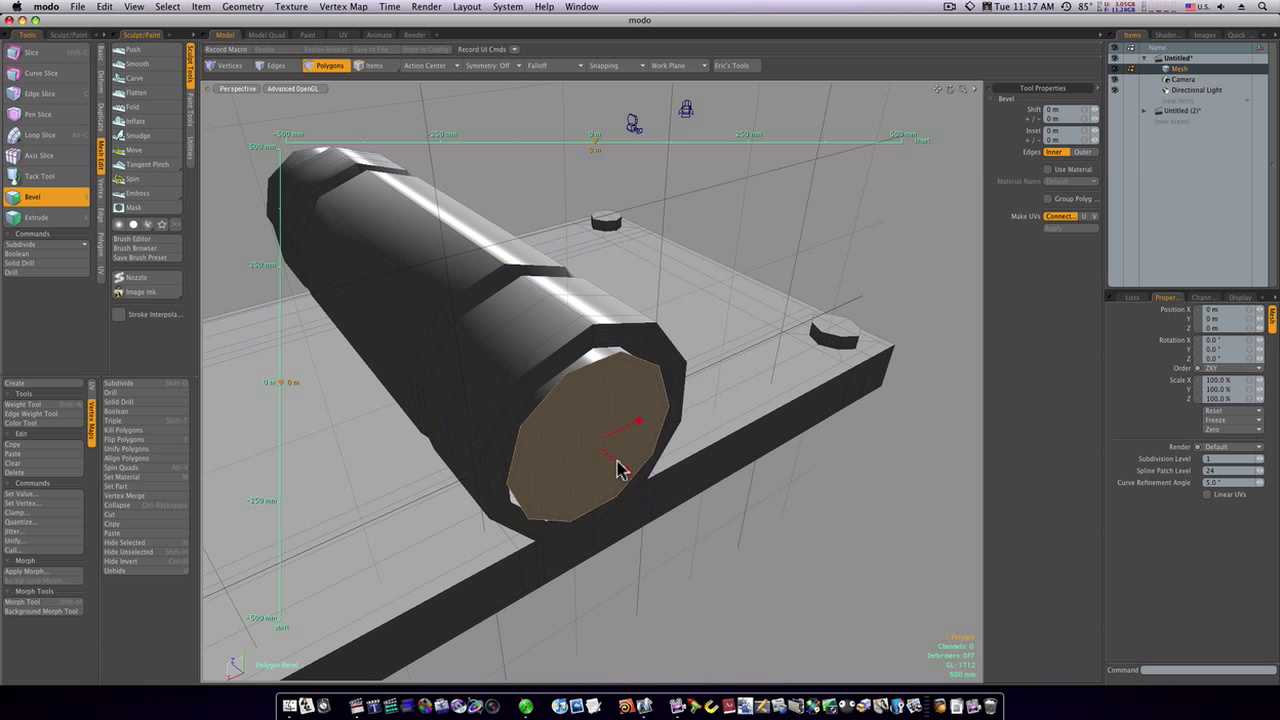
{"action": "left_click_drag", "start_coordinate": [616, 470], "coordinate": [632, 480]}
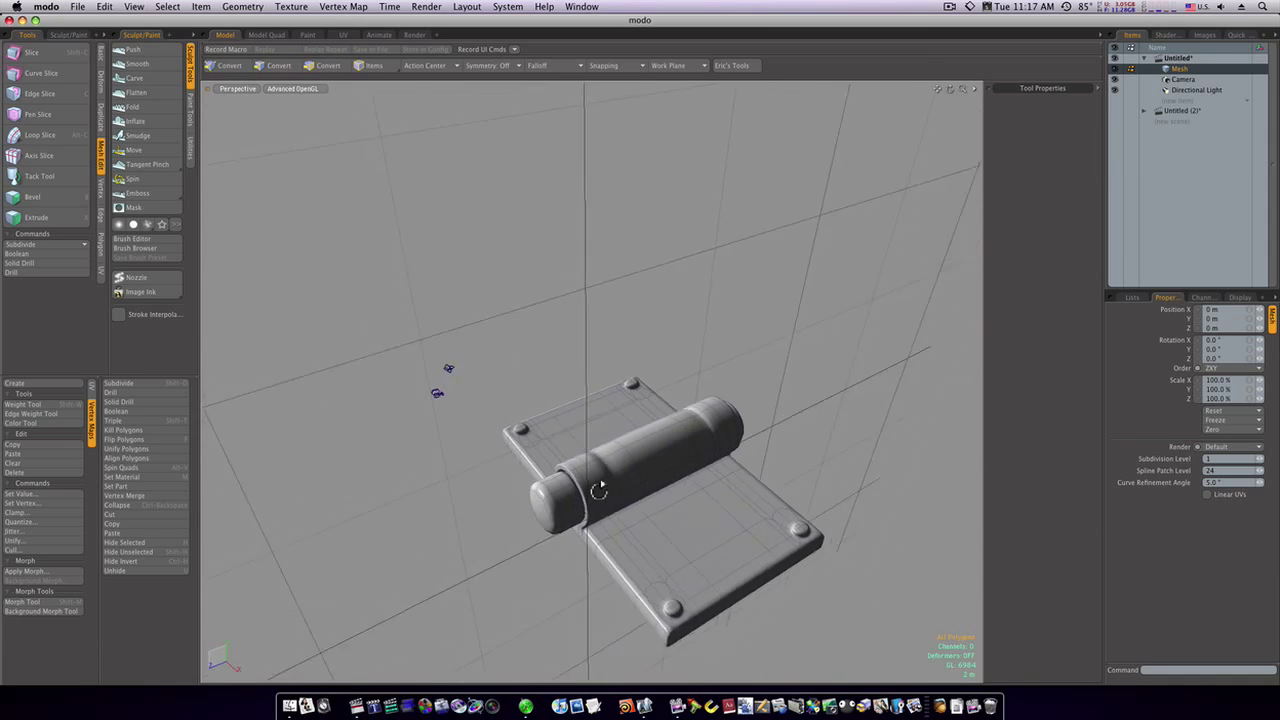
- Zoom to the pin's near end, select its rounded cap and delete it, leaving an open ring
{"action": "left_click_drag", "start_coordinate": [600, 488], "coordinate": [670, 518]}
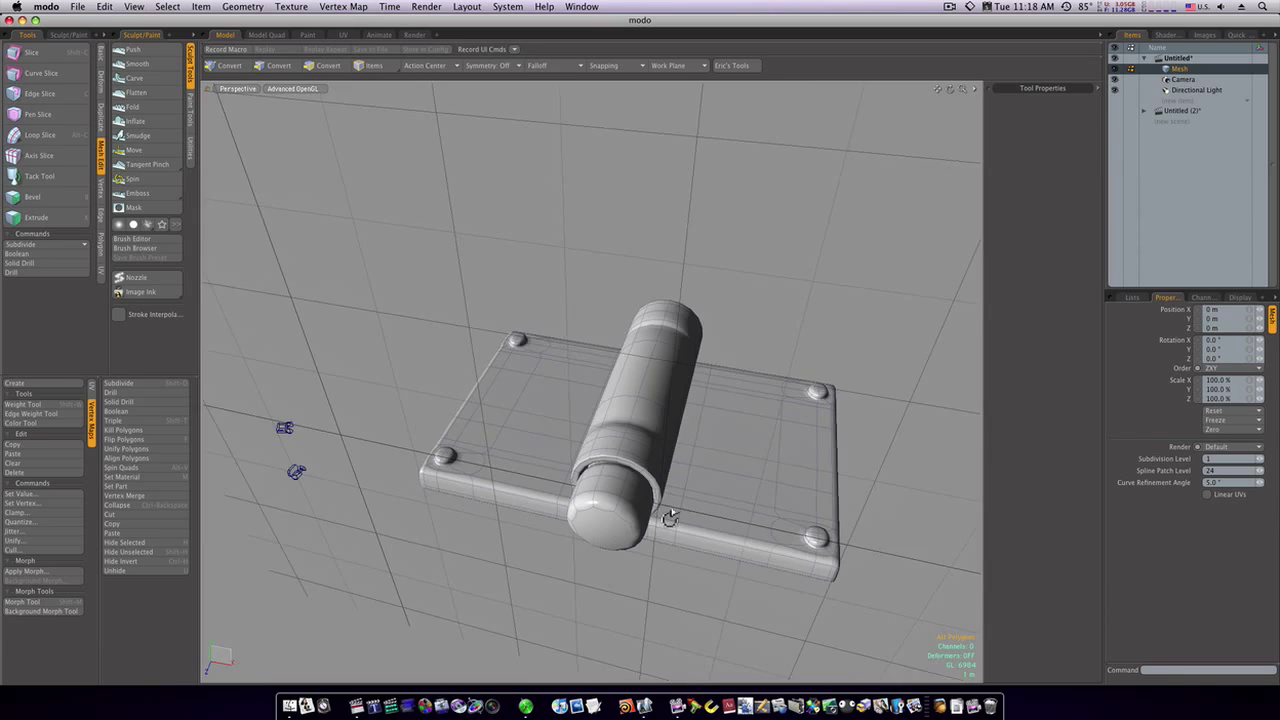
{"action": "left_click_drag", "start_coordinate": [670, 518], "coordinate": [778, 464]}
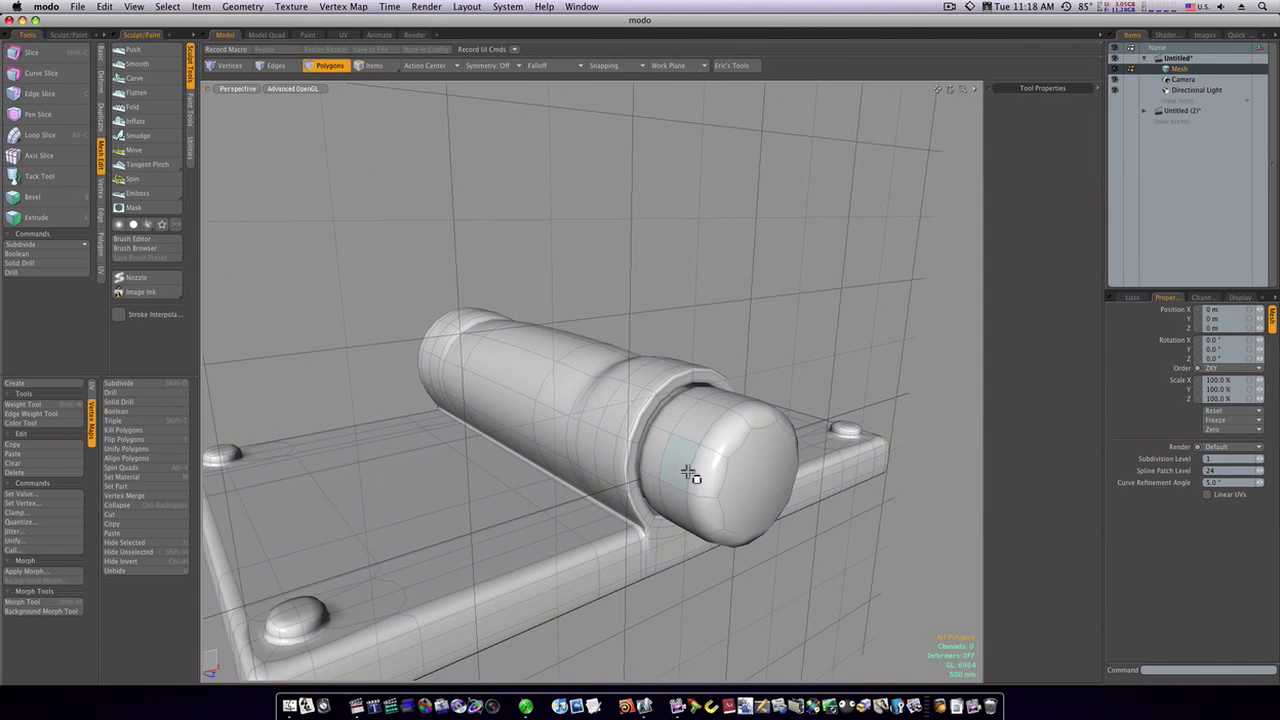
{"action": "left_click", "coordinate": [716, 504]}
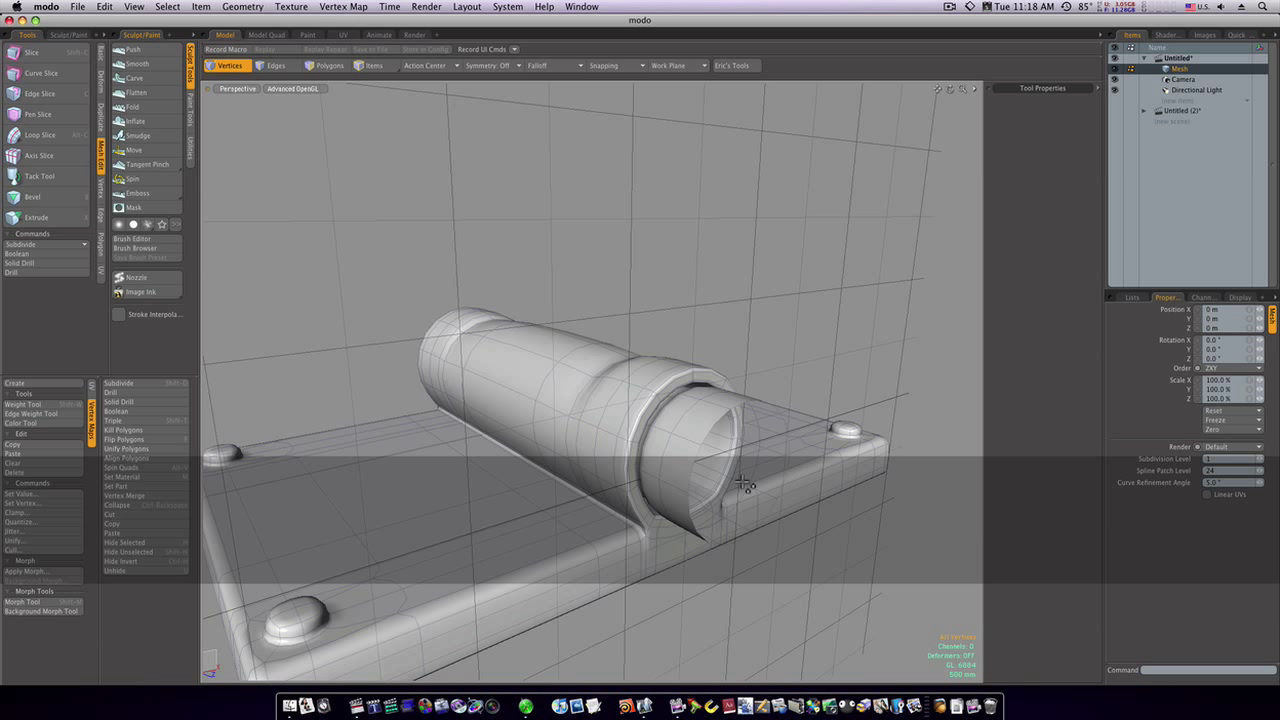
- Select the open border edge loop at the pin end and extrude it inward into a stepped flat knuckle
{"action": "left_click", "coordinate": [276, 66]}
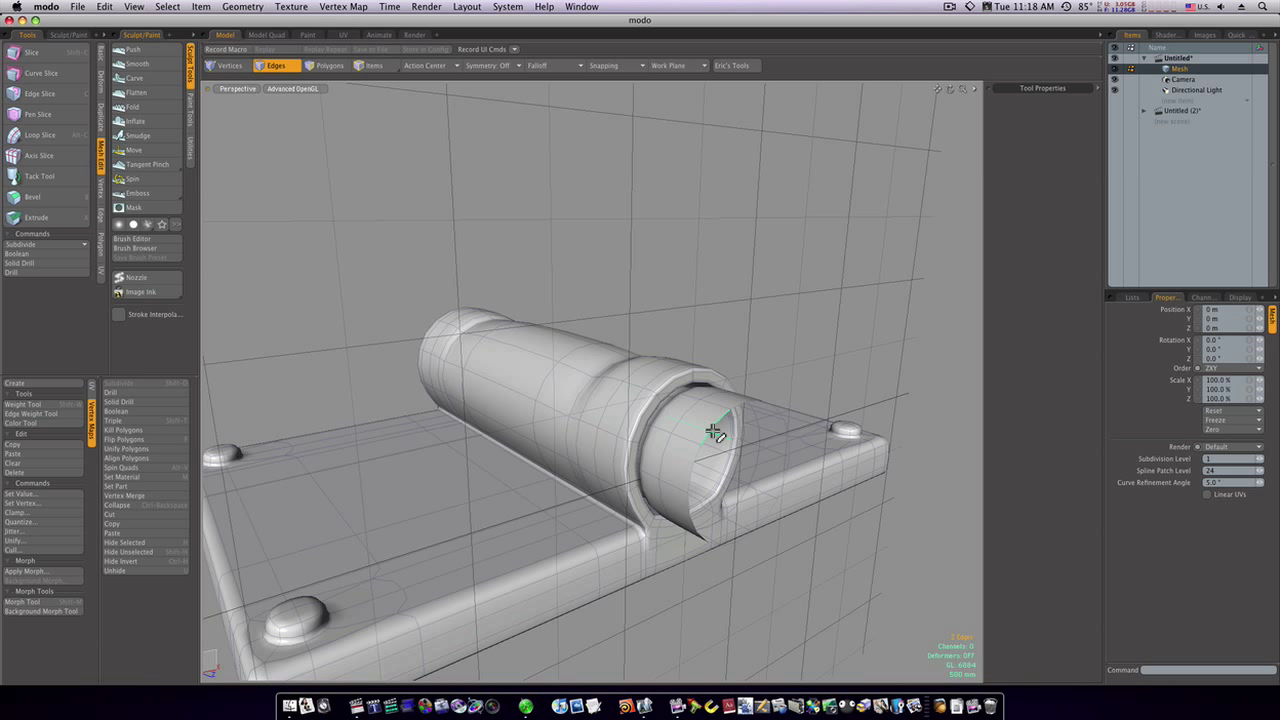
{"action": "left_click", "coordinate": [712, 436]}
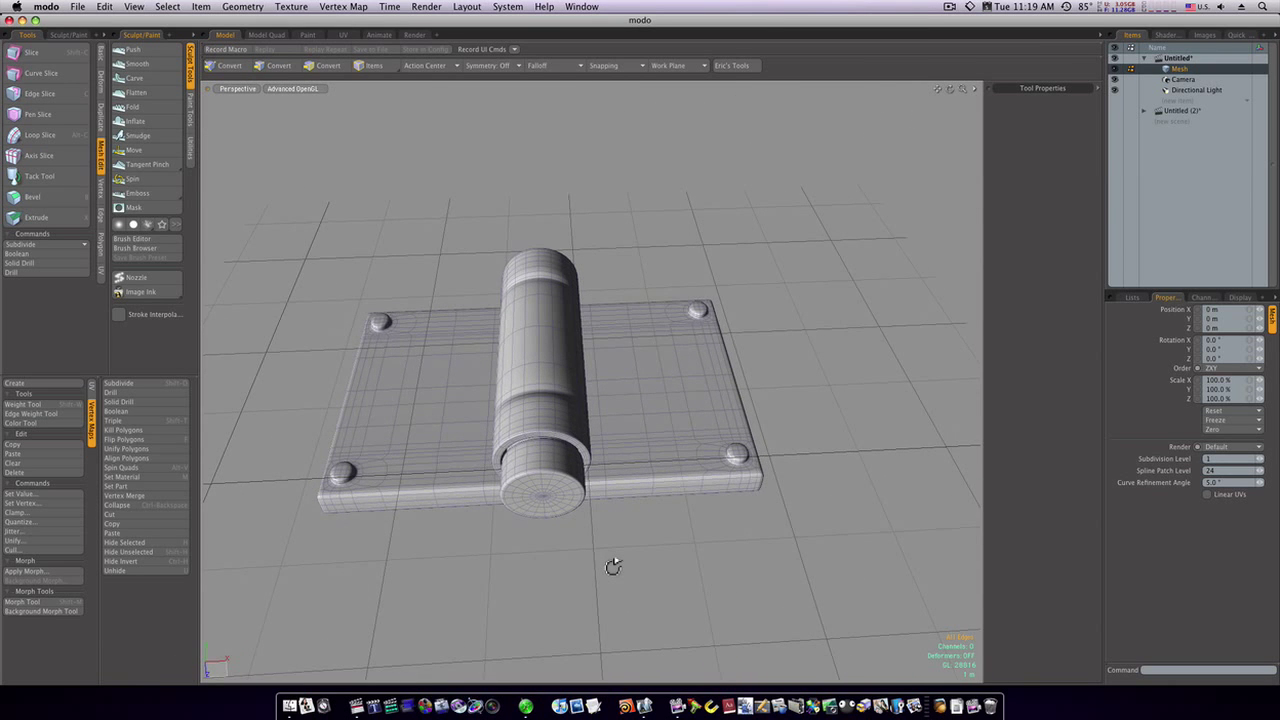
- Zoom in and switch the viewport to Reflection shading to check surface smoothness
{"action": "left_click_drag", "start_coordinate": [610, 568], "coordinate": [660, 564]}
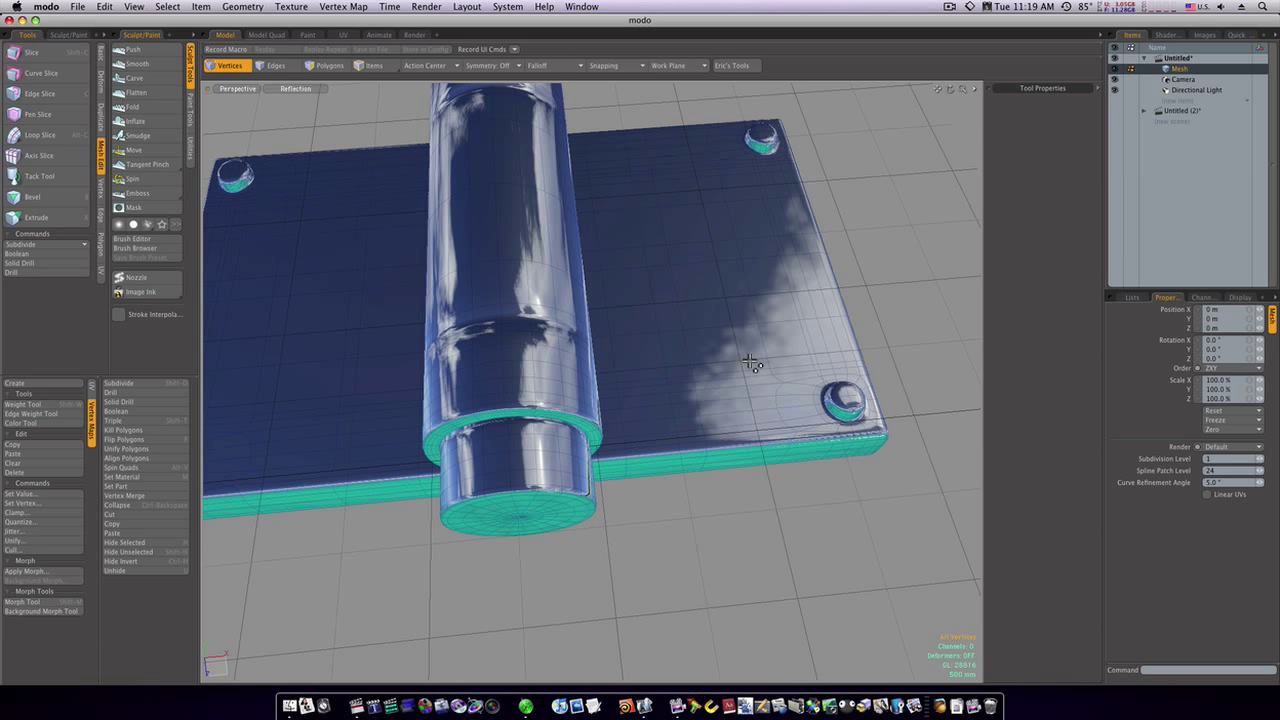
- Orbit around the hinge to check reflections, then switch the viewport back to Advanced shading
{"action": "left_click_drag", "start_coordinate": [750, 360], "coordinate": [770, 444]}
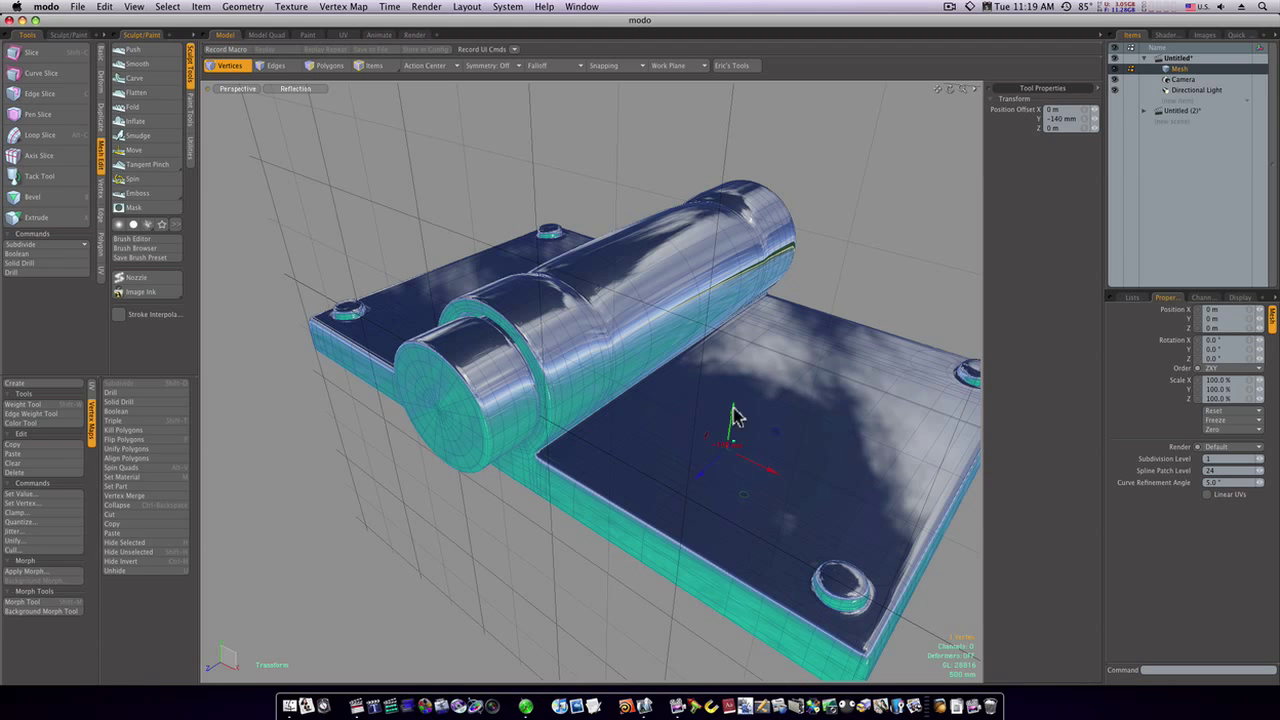
{"action": "left_click_drag", "start_coordinate": [736, 418], "coordinate": [704, 486]}
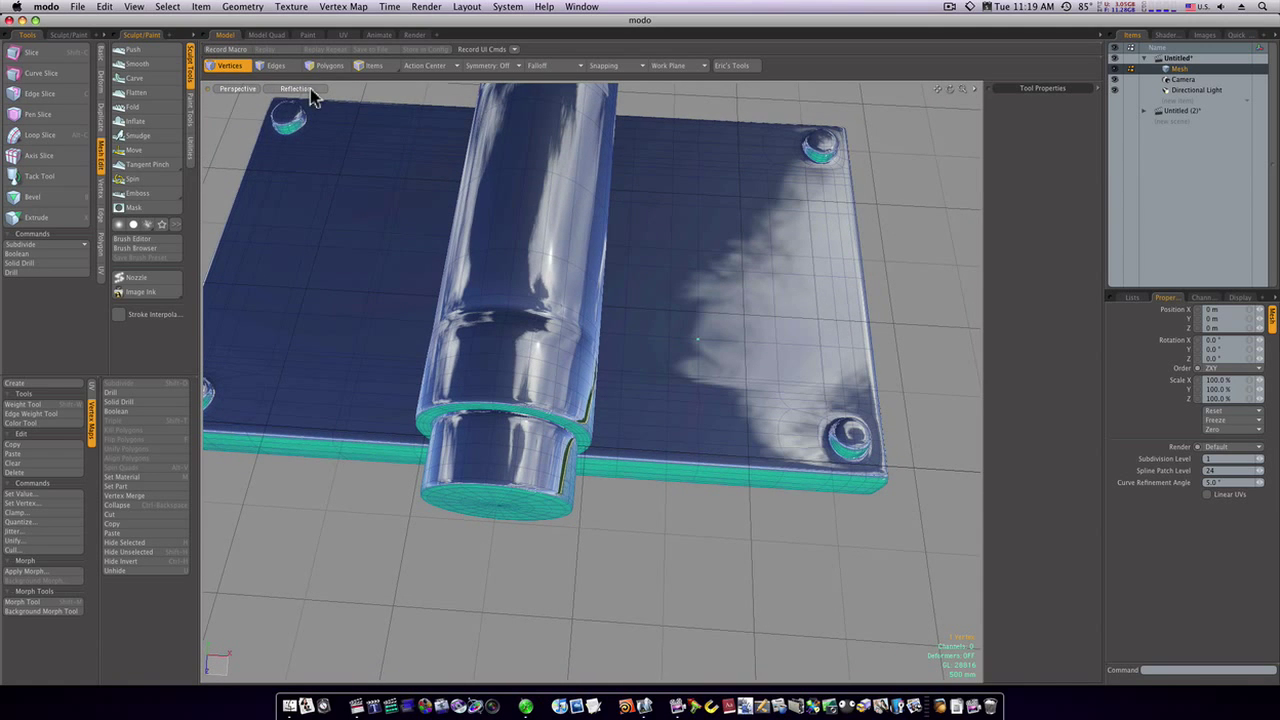
{"action": "left_click", "coordinate": [304, 94]}
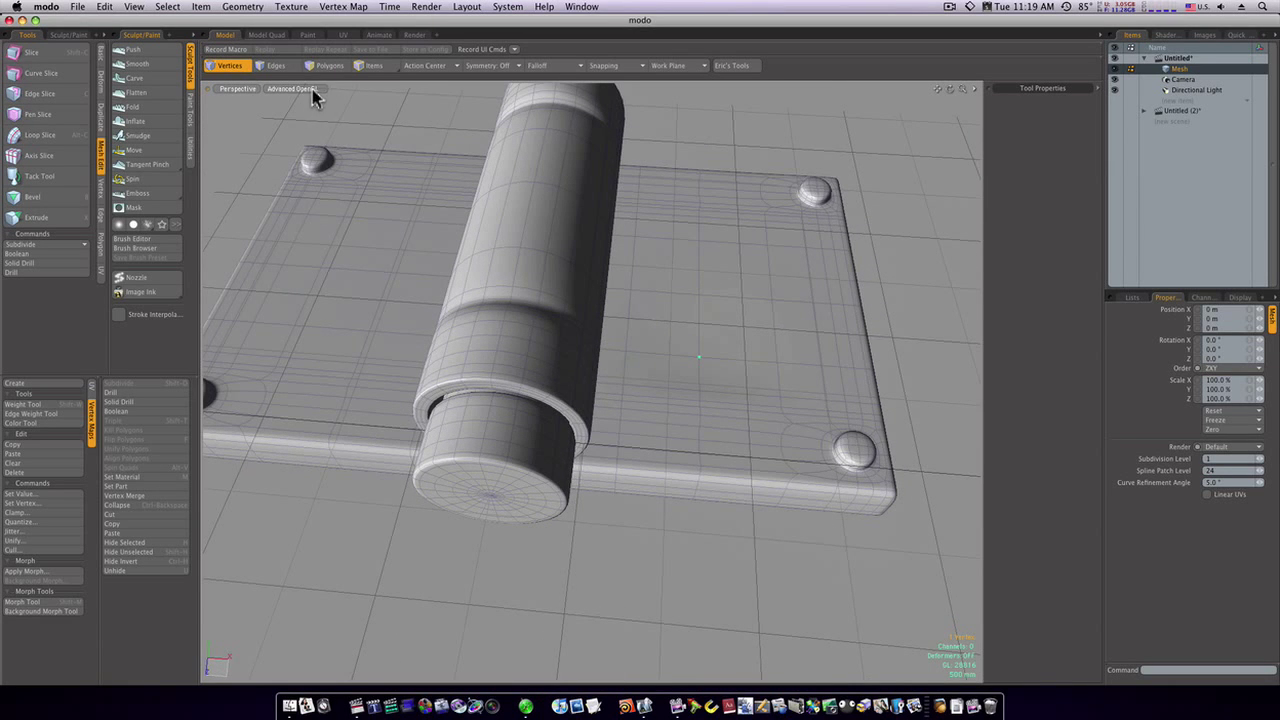
{"action": "left_click", "coordinate": [292, 96]}
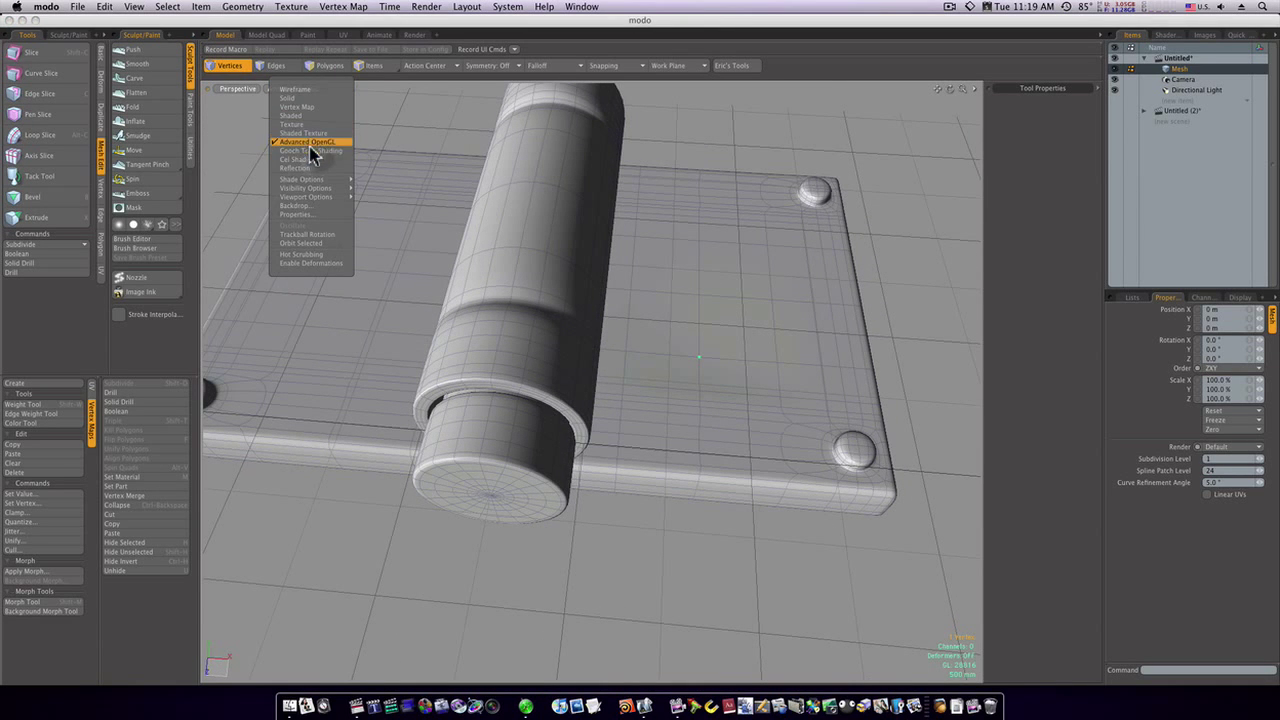
{"action": "left_click", "coordinate": [292, 168]}
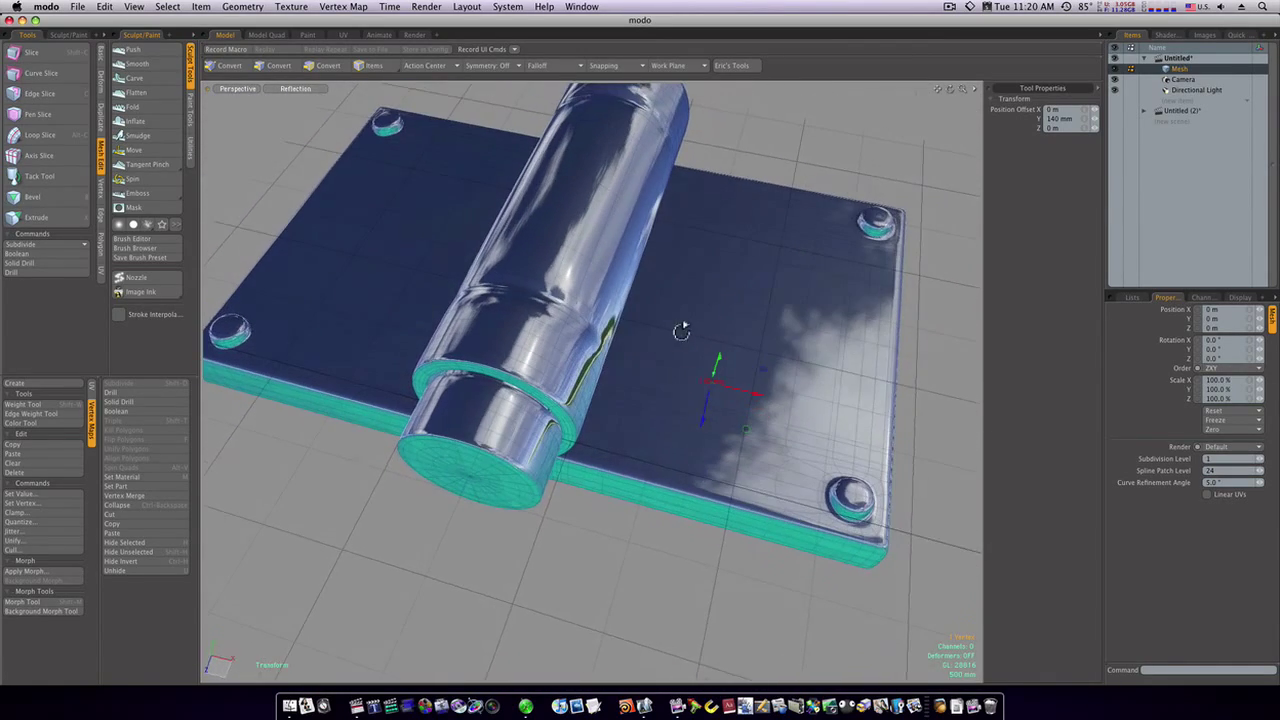
{"action": "left_click", "coordinate": [238, 94]}
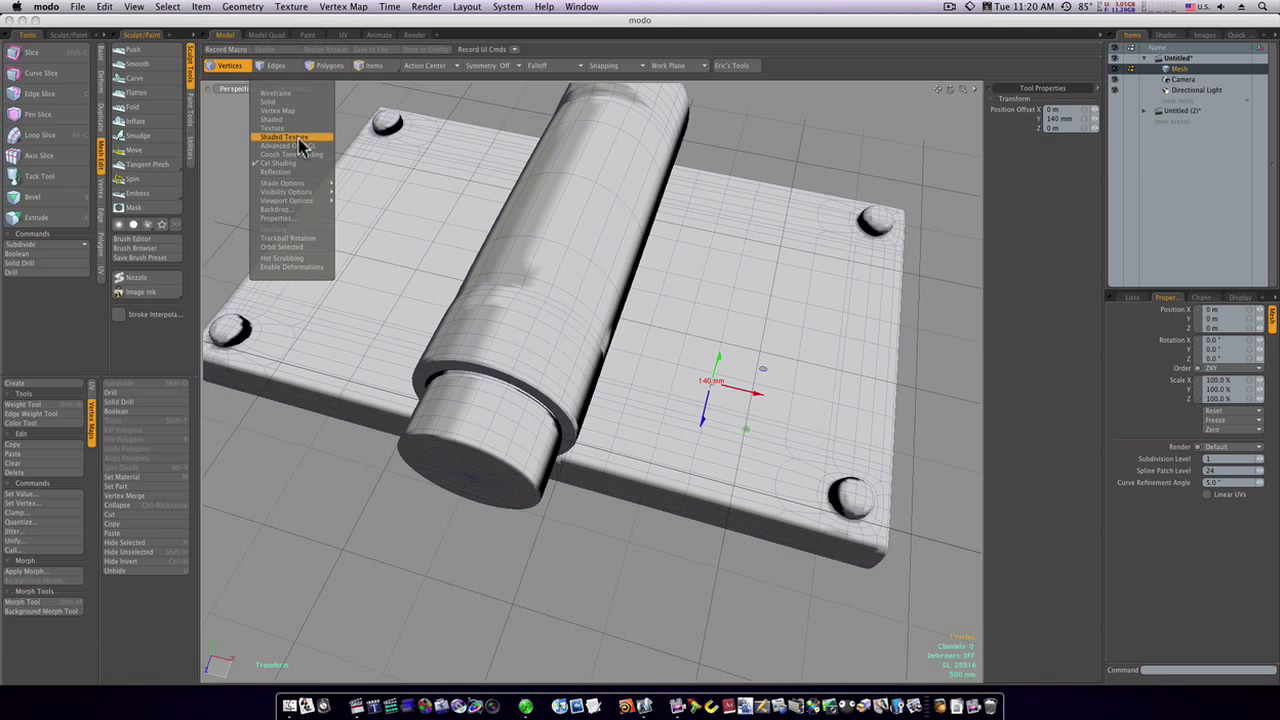
{"action": "left_click", "coordinate": [284, 156]}
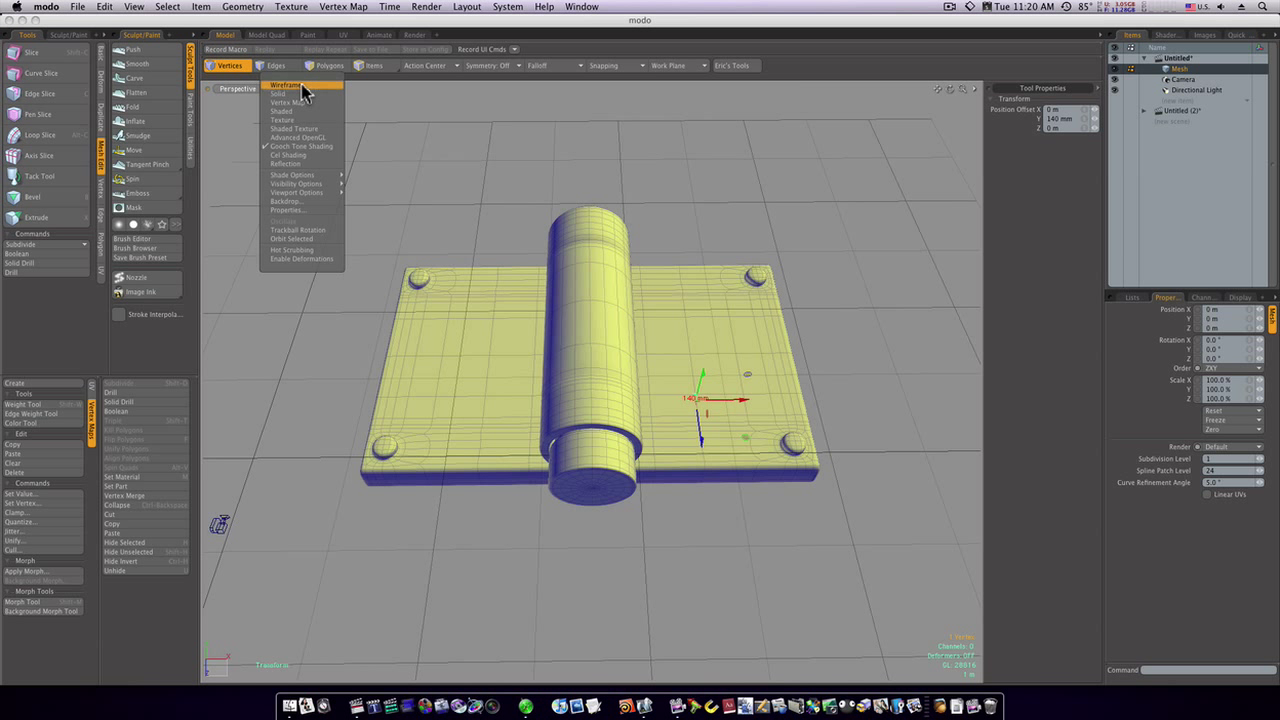
{"action": "left_click", "coordinate": [296, 136]}
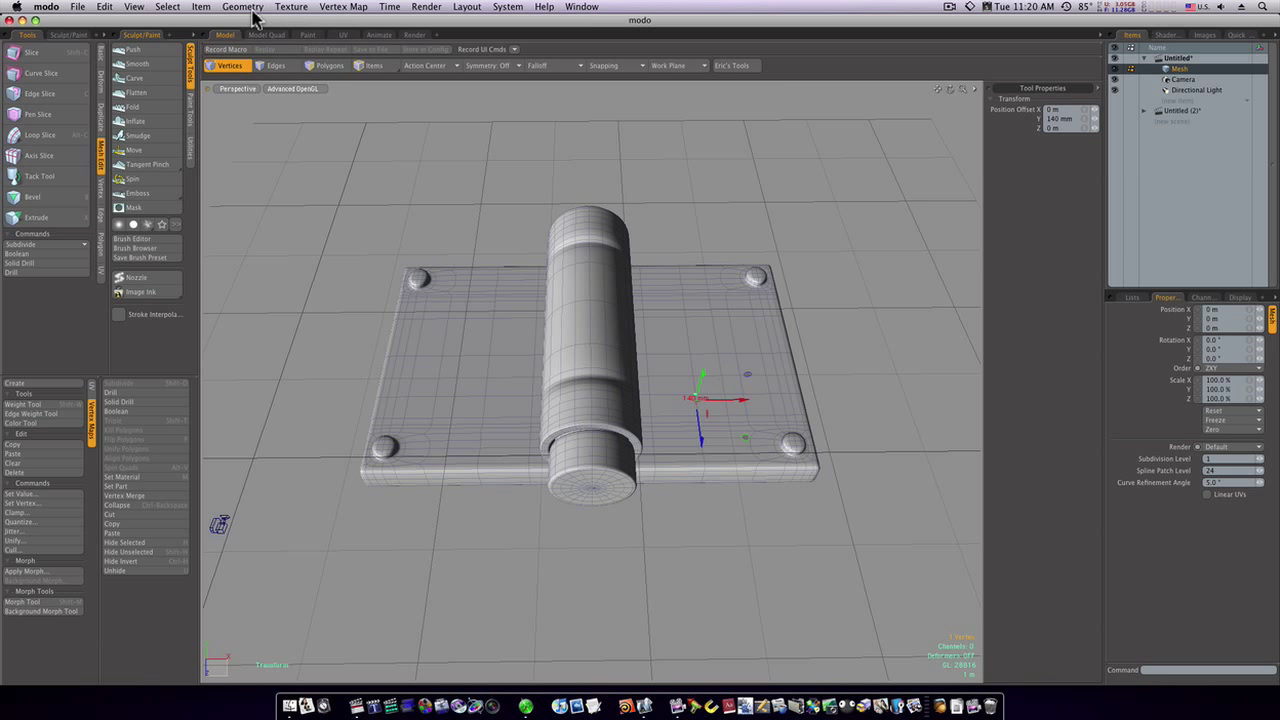
- Freeze the subdivided hinge via Geometry > Freeze into dense real polygons
{"action": "left_click", "coordinate": [228, 10]}
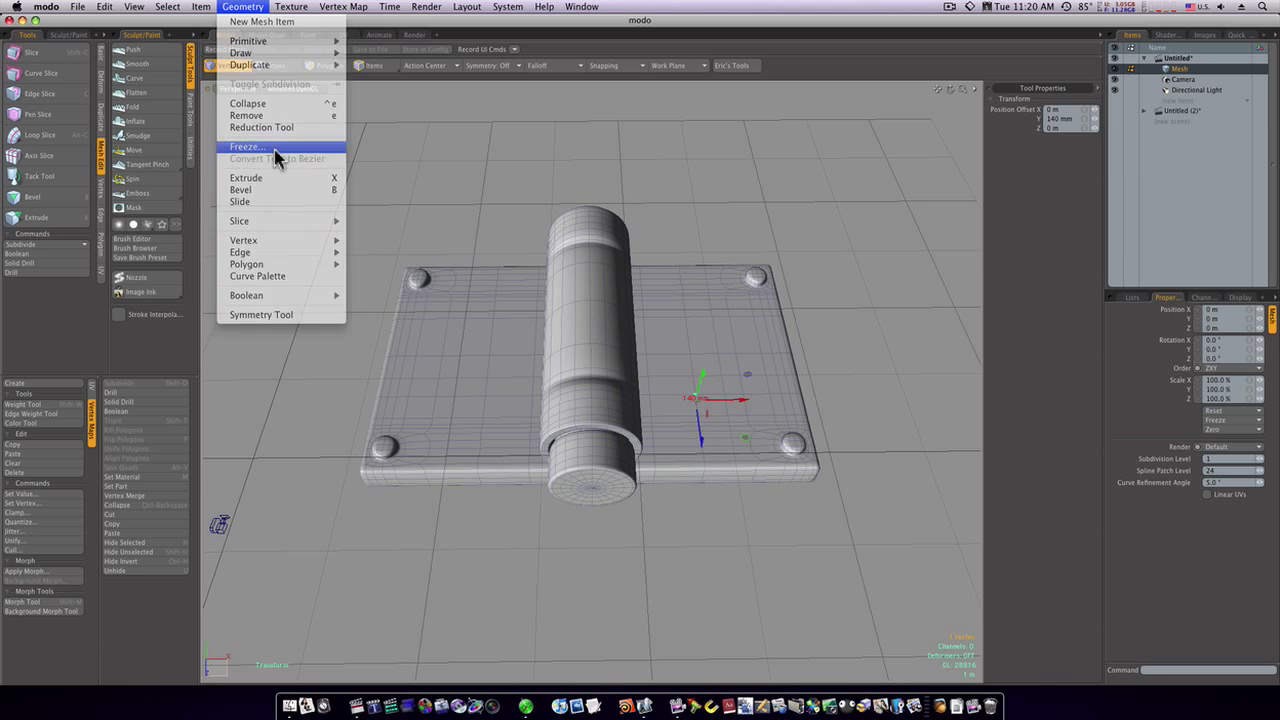
{"action": "left_click", "coordinate": [246, 148]}
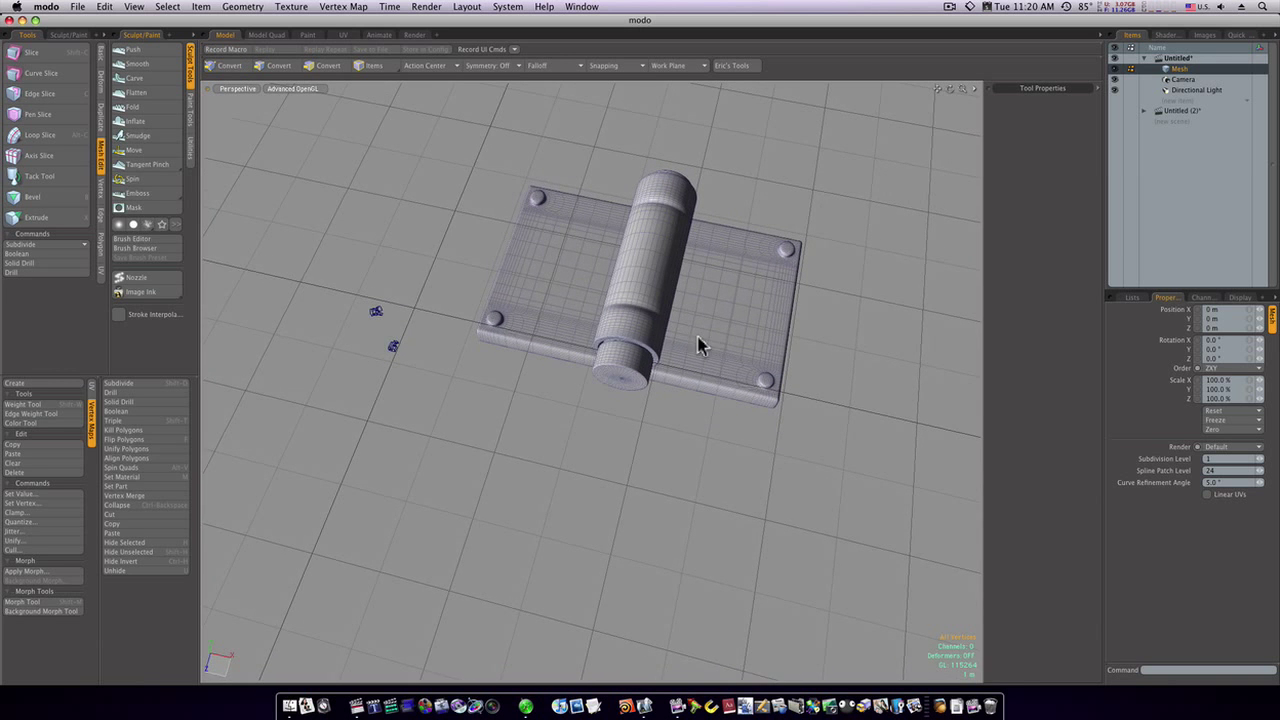
- Assign the frozen hinge mesh a lighter display colour and inspect it from below and overhead
{"action": "left_click_drag", "start_coordinate": [700, 344], "coordinate": [732, 322]}
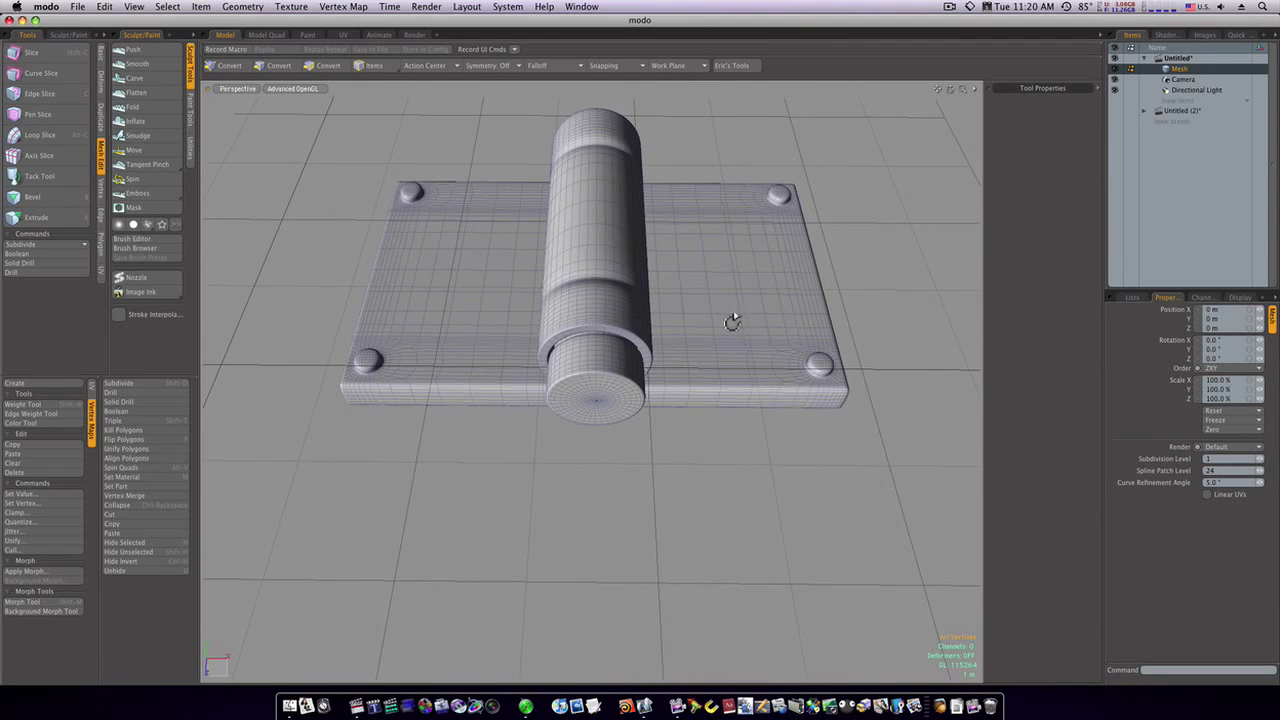
{"action": "right_click", "coordinate": [730, 322]}
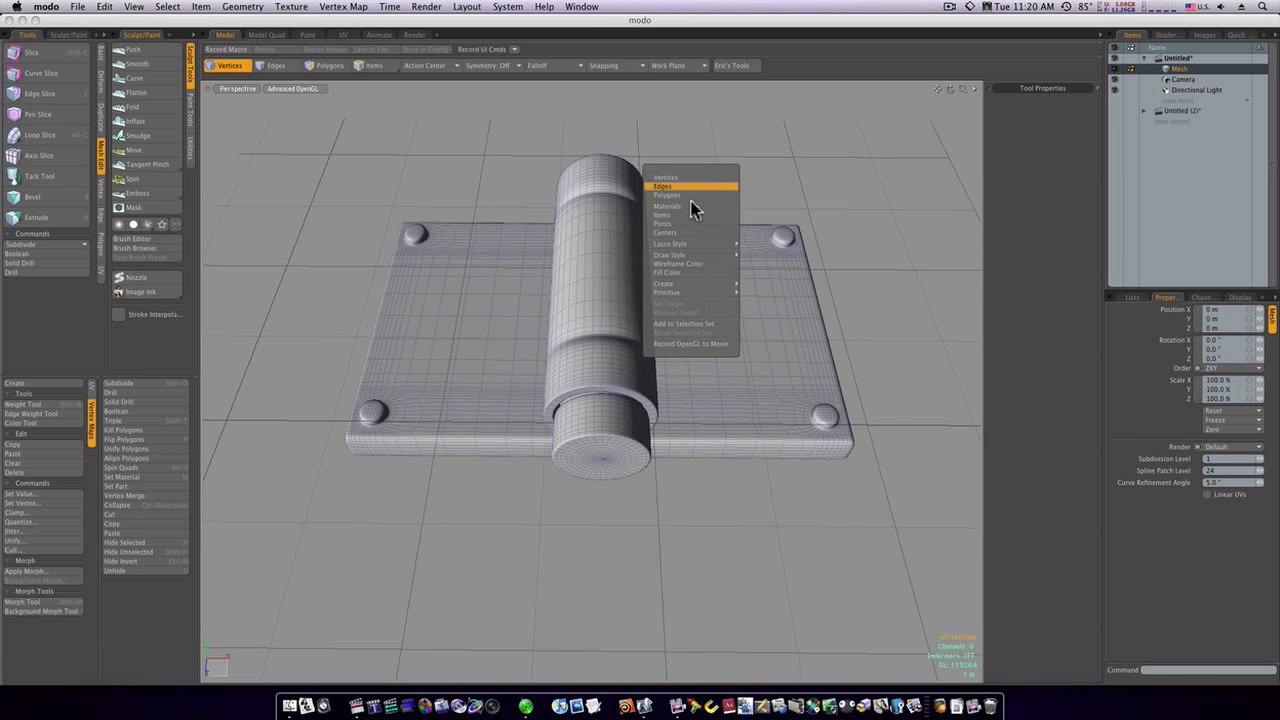
{"action": "left_click", "coordinate": [684, 262]}
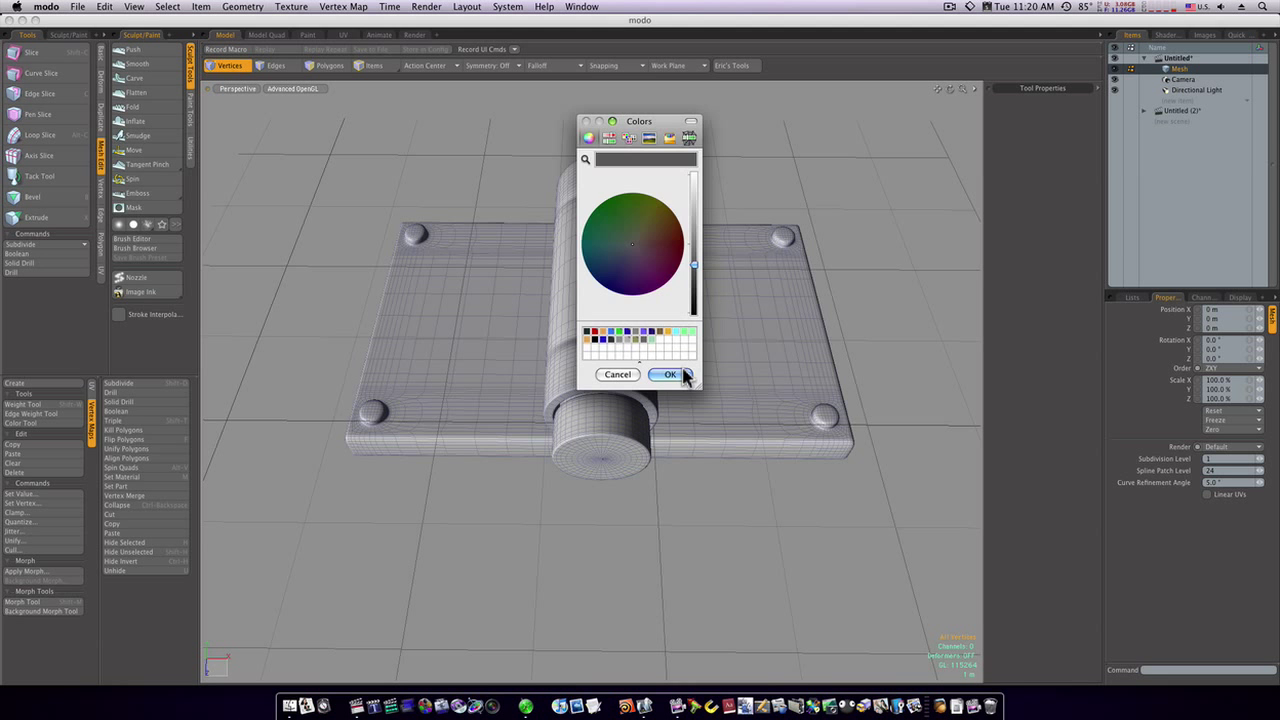
{"action": "left_click", "coordinate": [668, 376]}
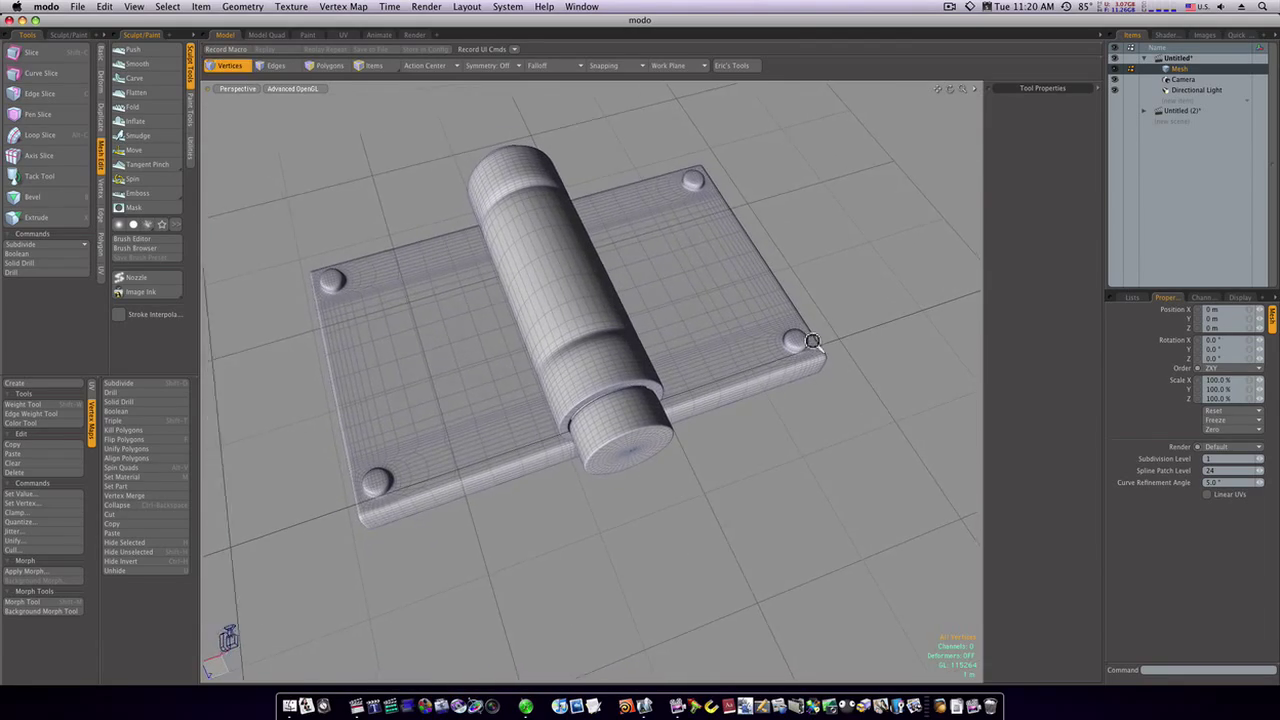
{"action": "left_click_drag", "start_coordinate": [812, 342], "coordinate": [788, 114]}
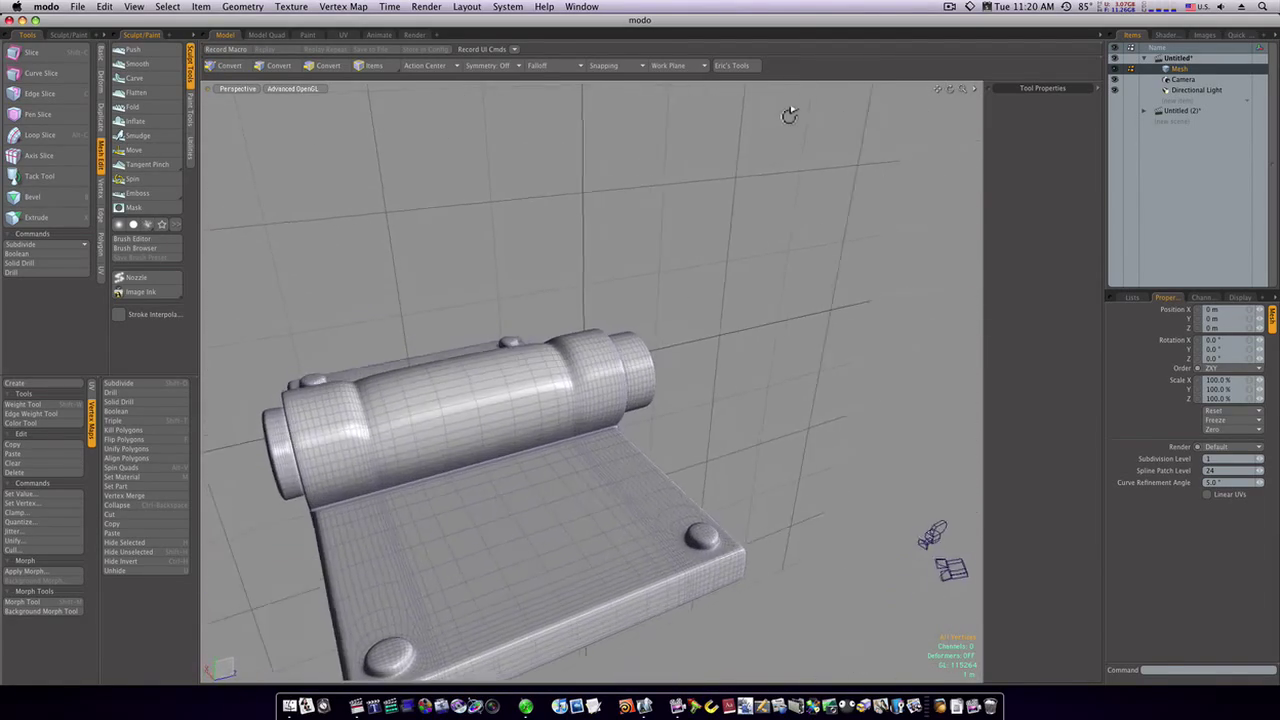
{"action": "left_click_drag", "start_coordinate": [788, 114], "coordinate": [536, 200]}
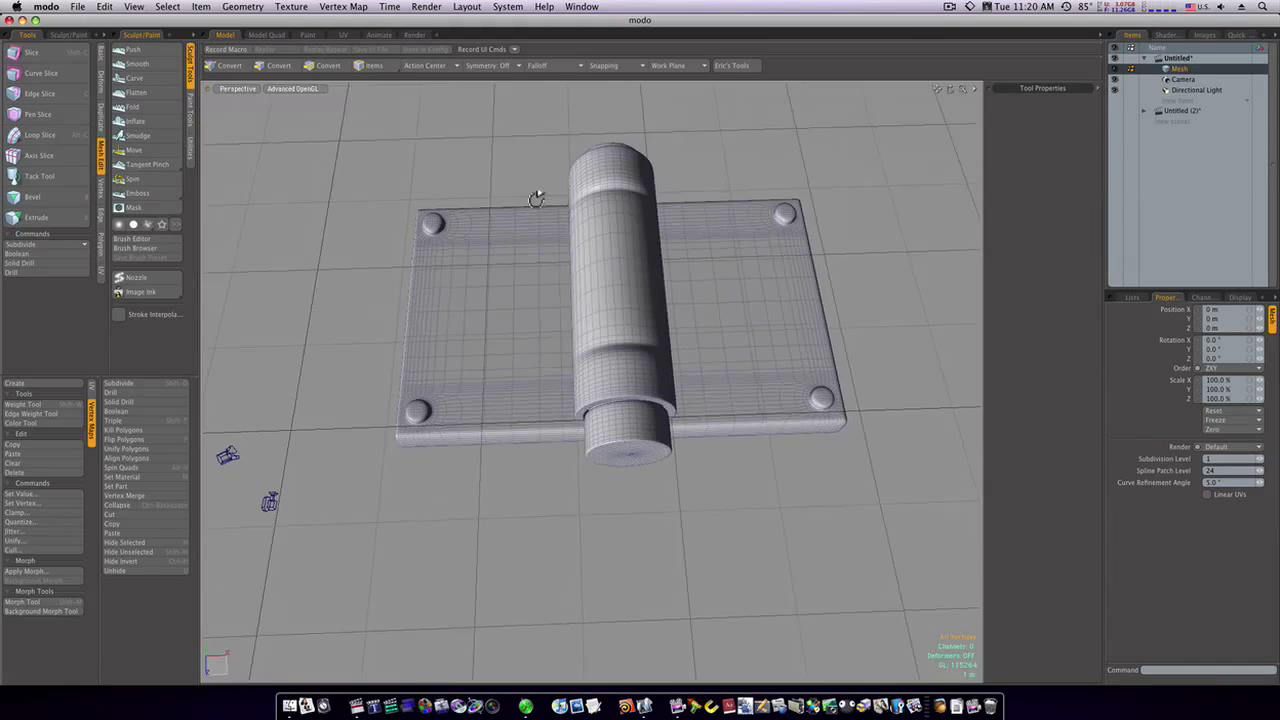